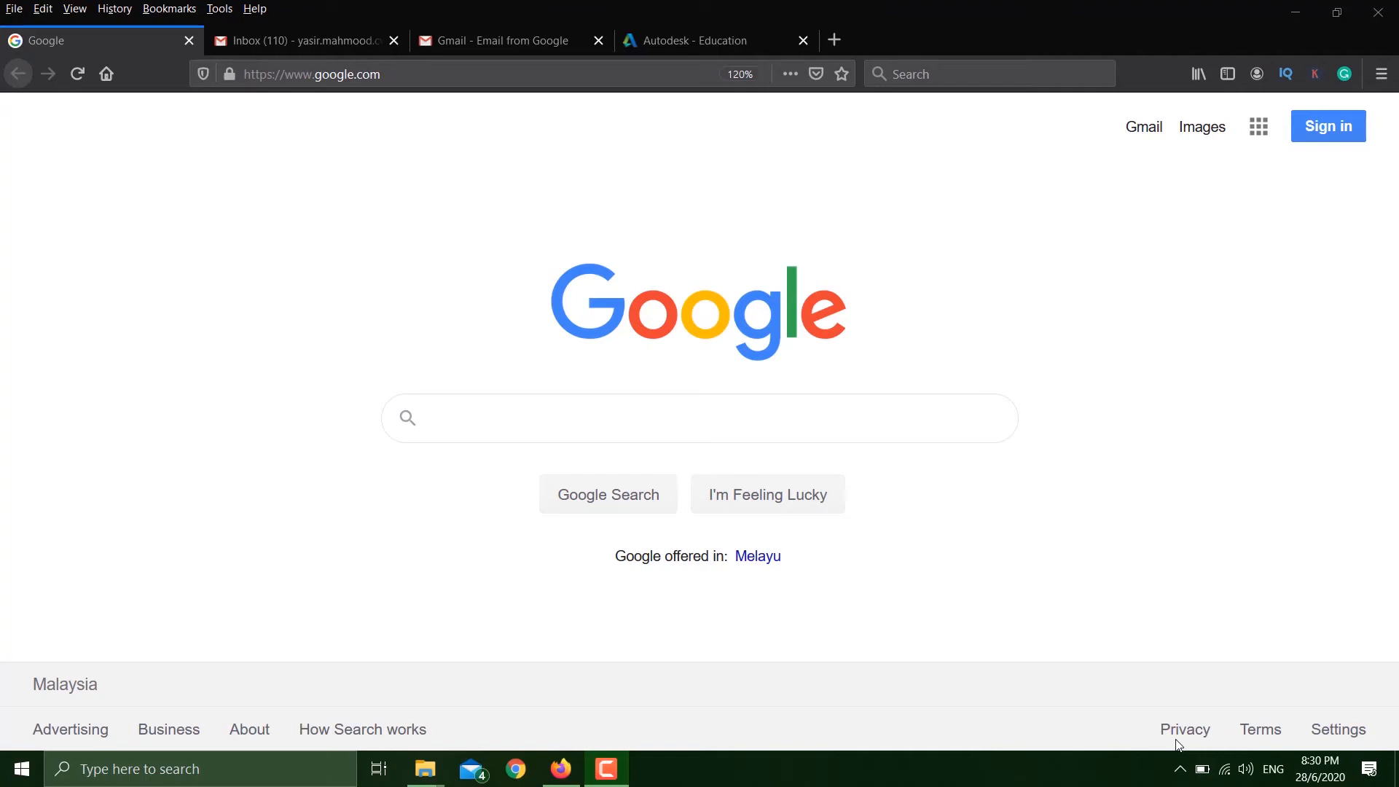
pyautogui.moveTo(861, 391)
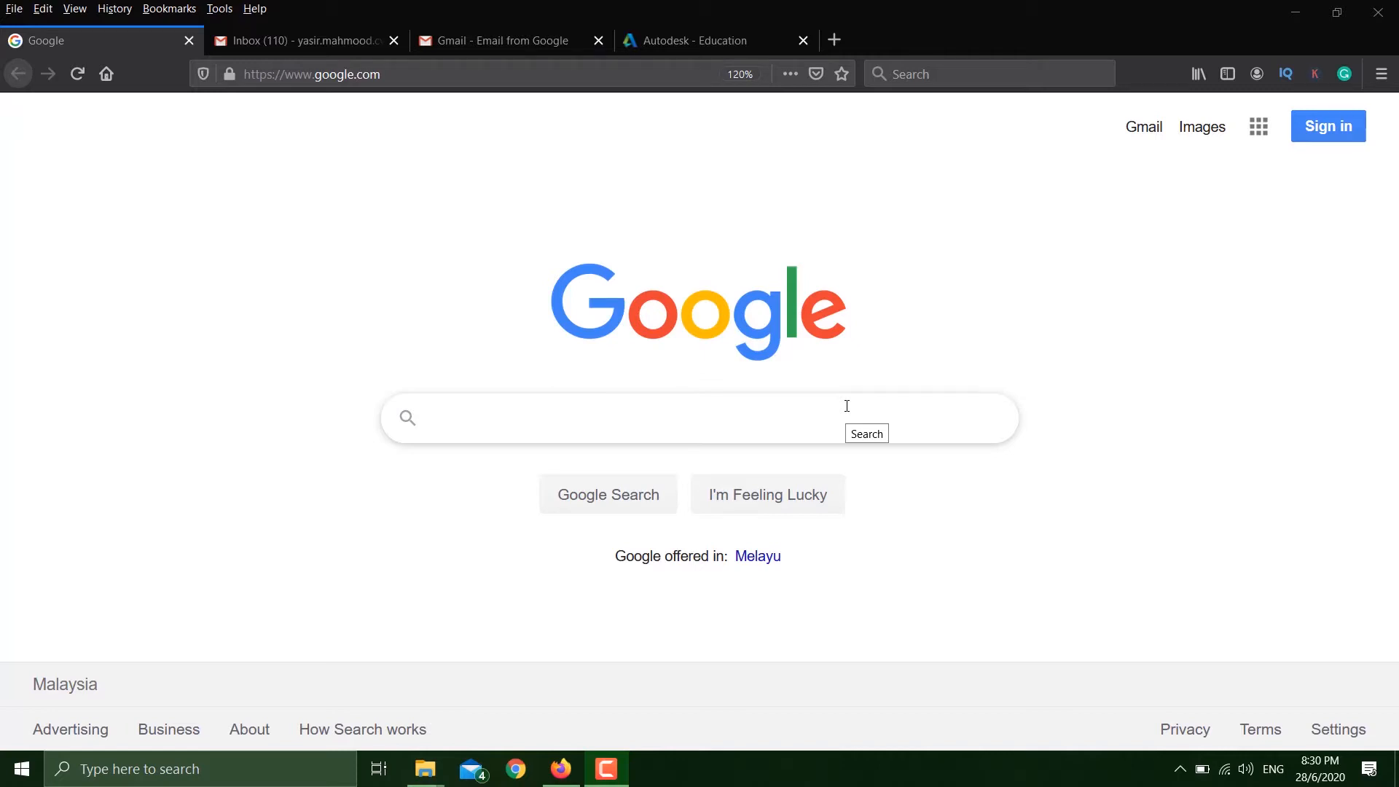
# Run a Google search for "autodesk education".
pyautogui.click(626, 418)
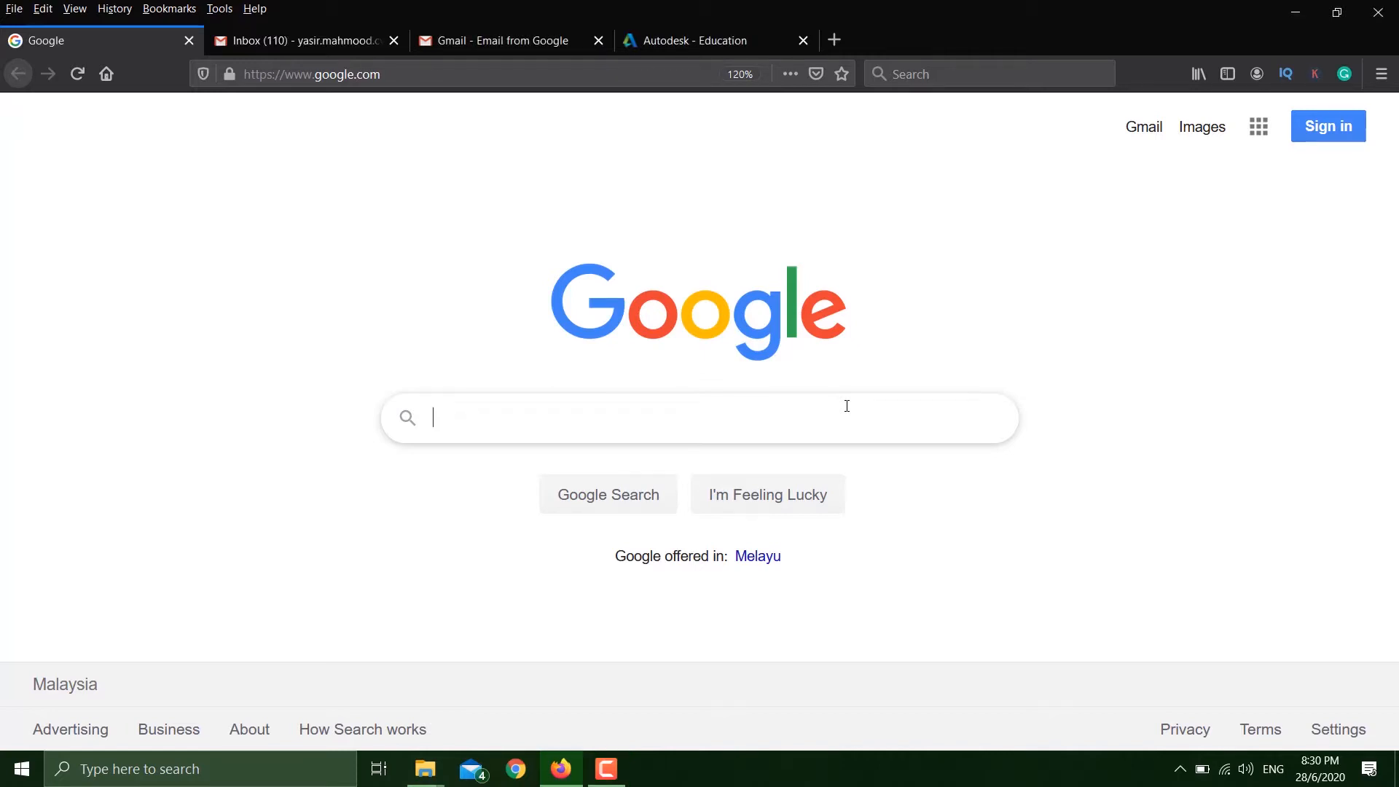
pyautogui.write('autodesk education')
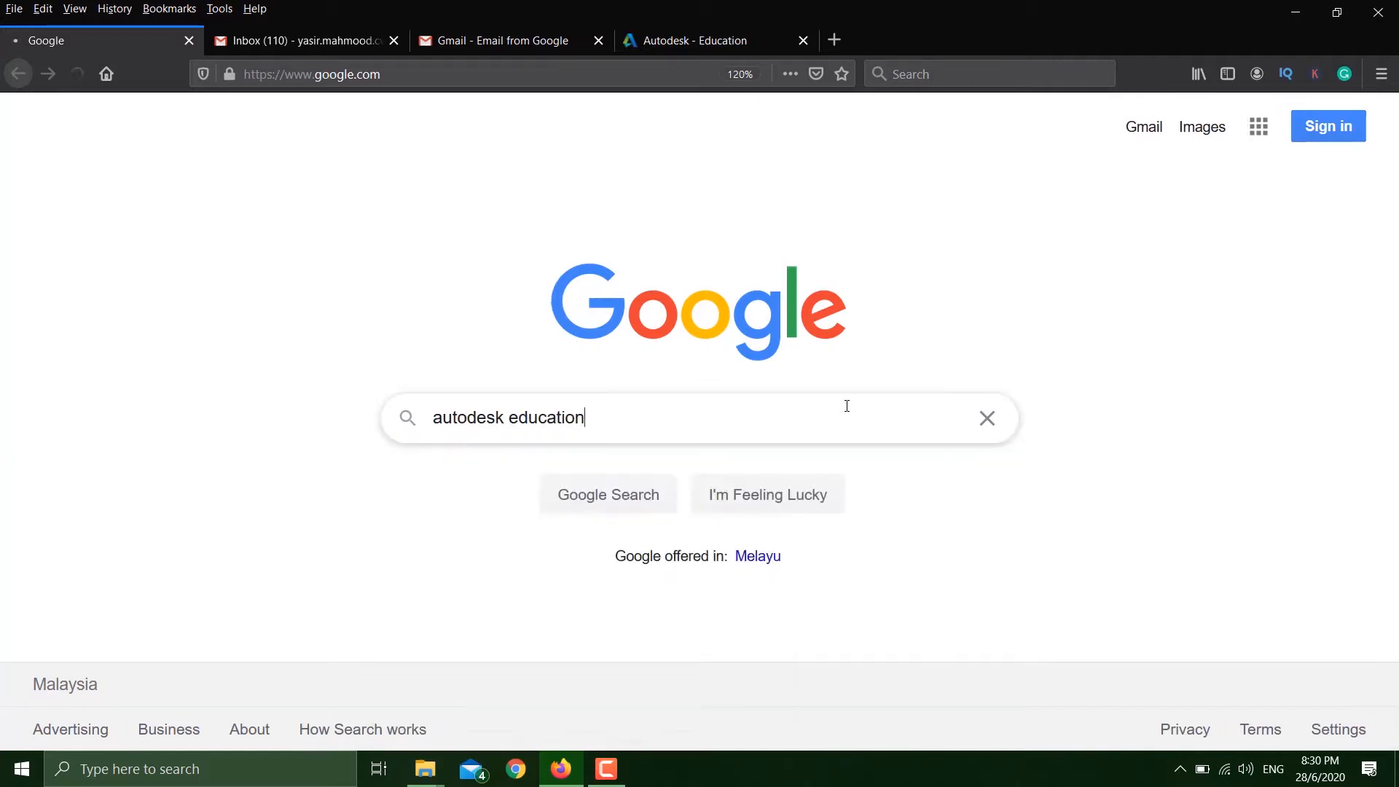
pyautogui.press('Return')
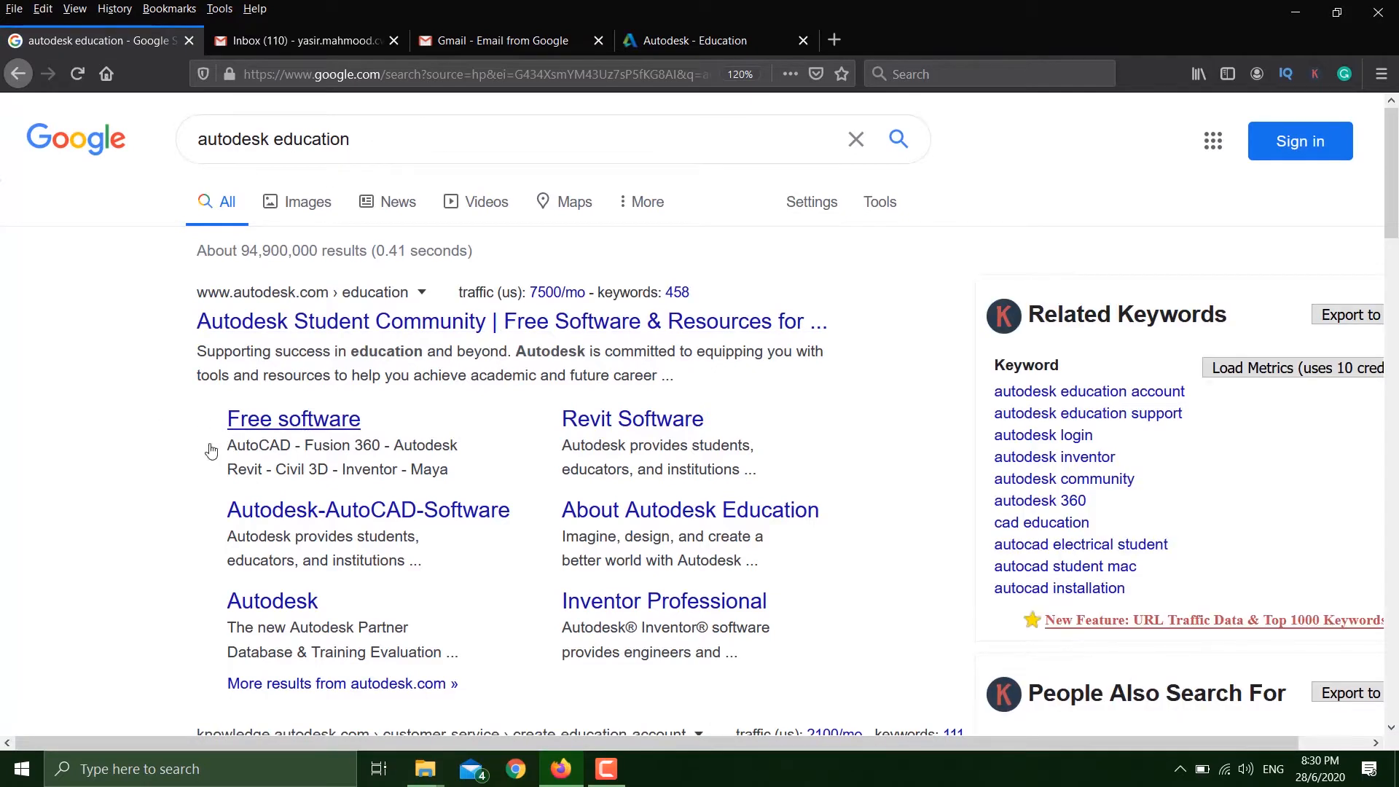
pyautogui.moveTo(300, 420)
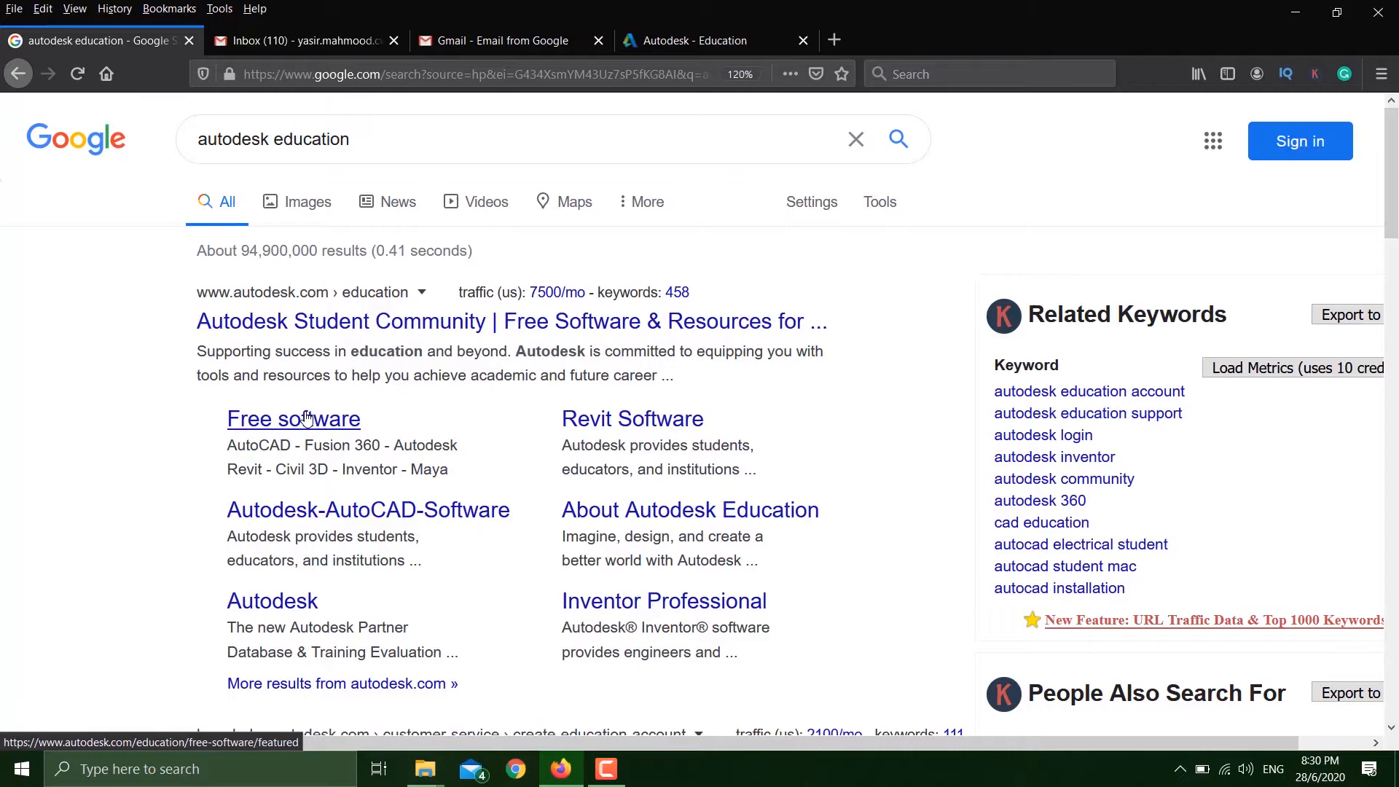
# Follow the Free software result and go to the 3DS MAX student page.
pyautogui.click(293, 418)
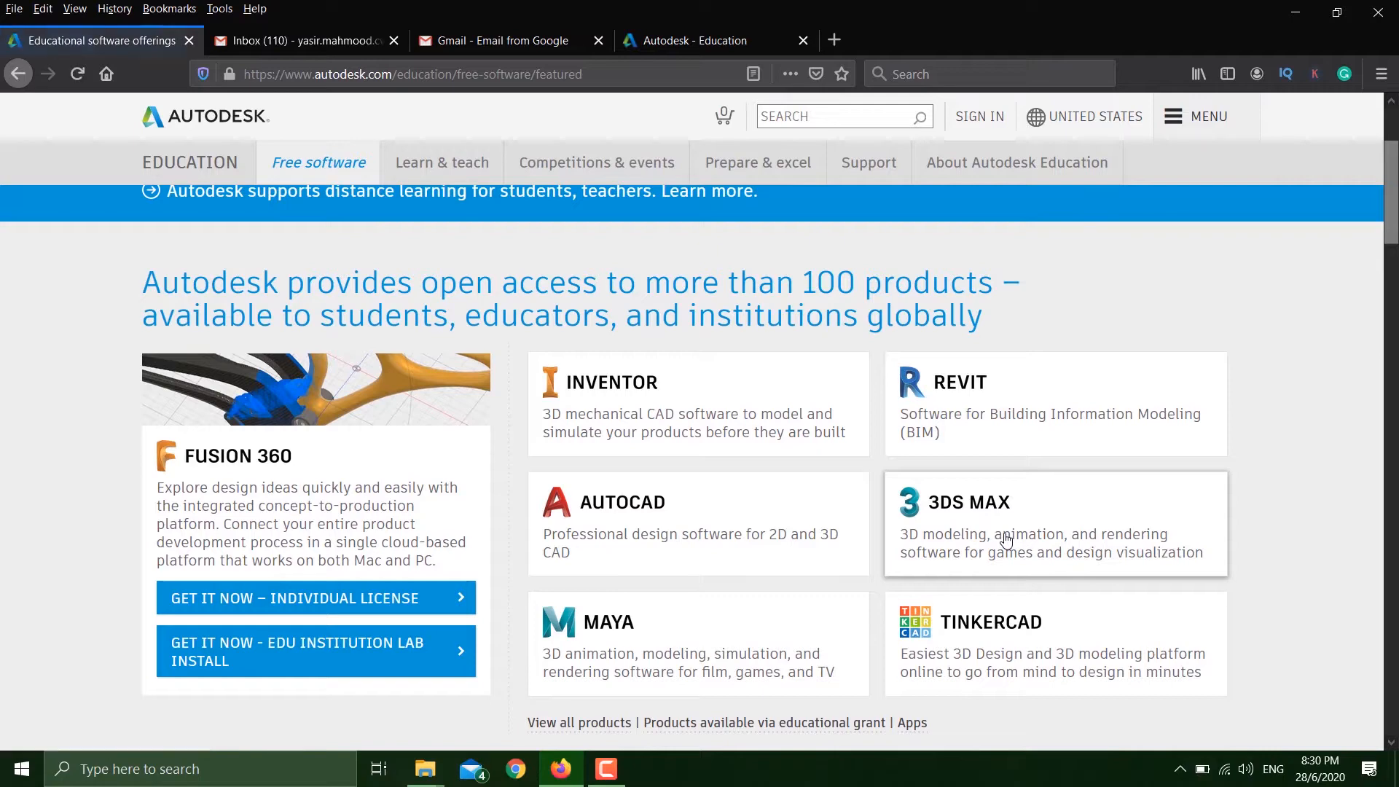
pyautogui.click(973, 501)
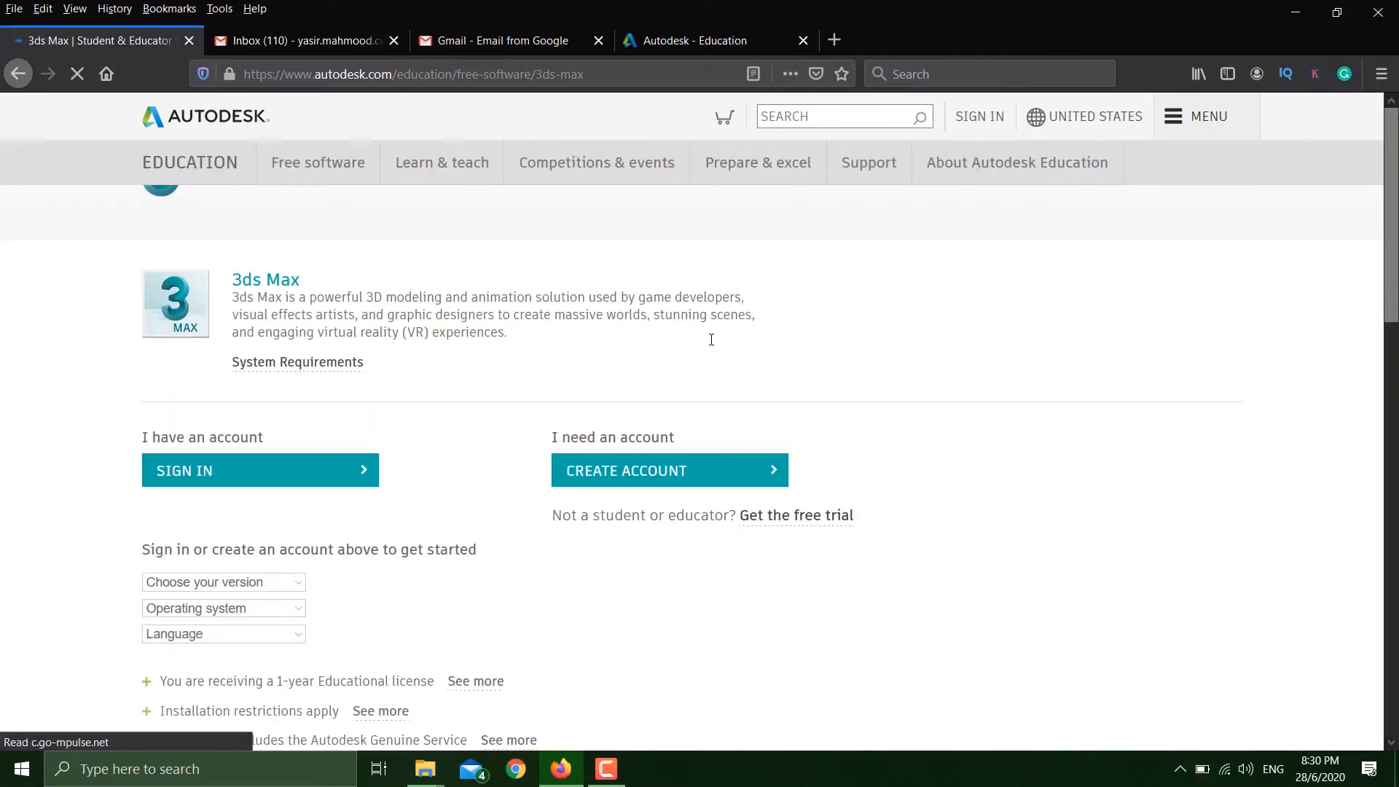
pyautogui.scroll(3)
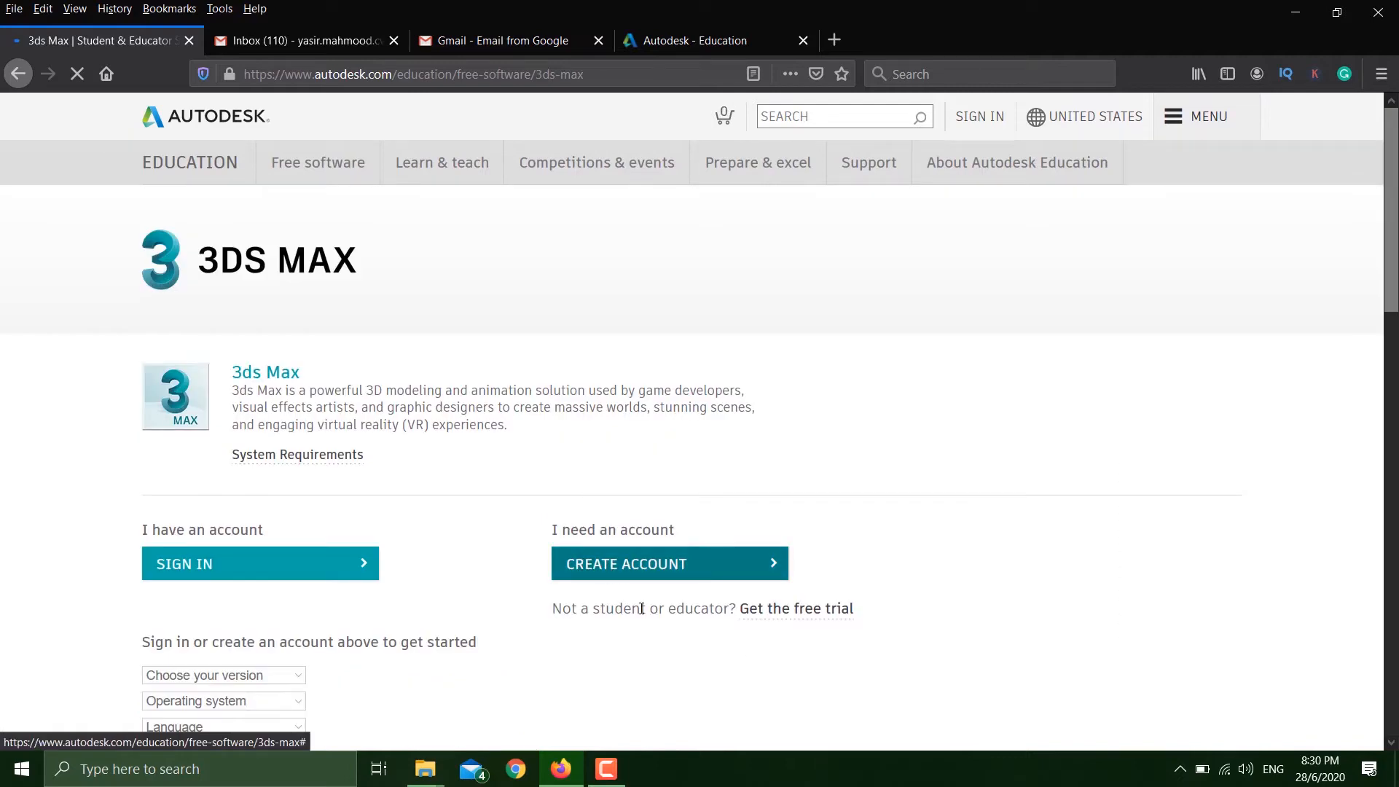
pyautogui.scroll(-3)
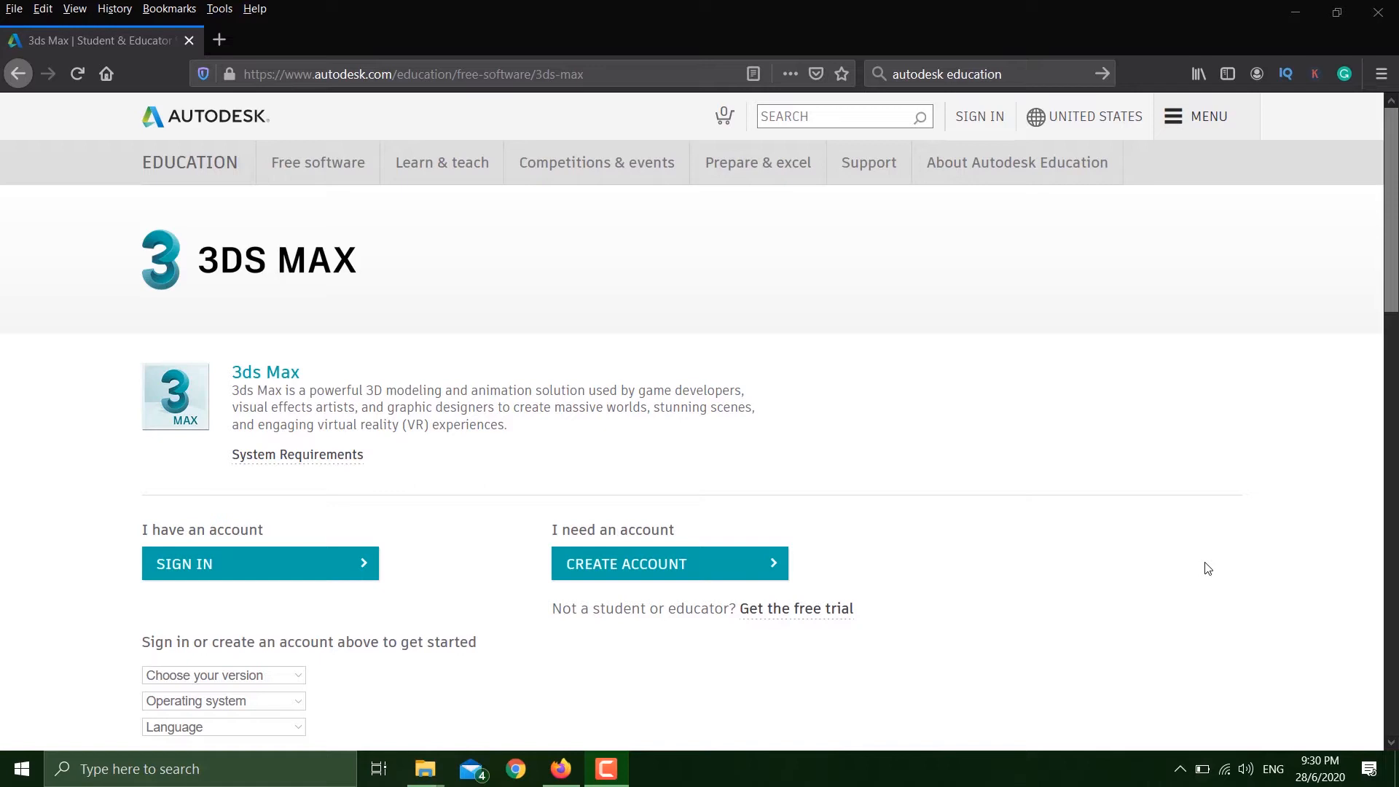
pyautogui.moveTo(870, 551)
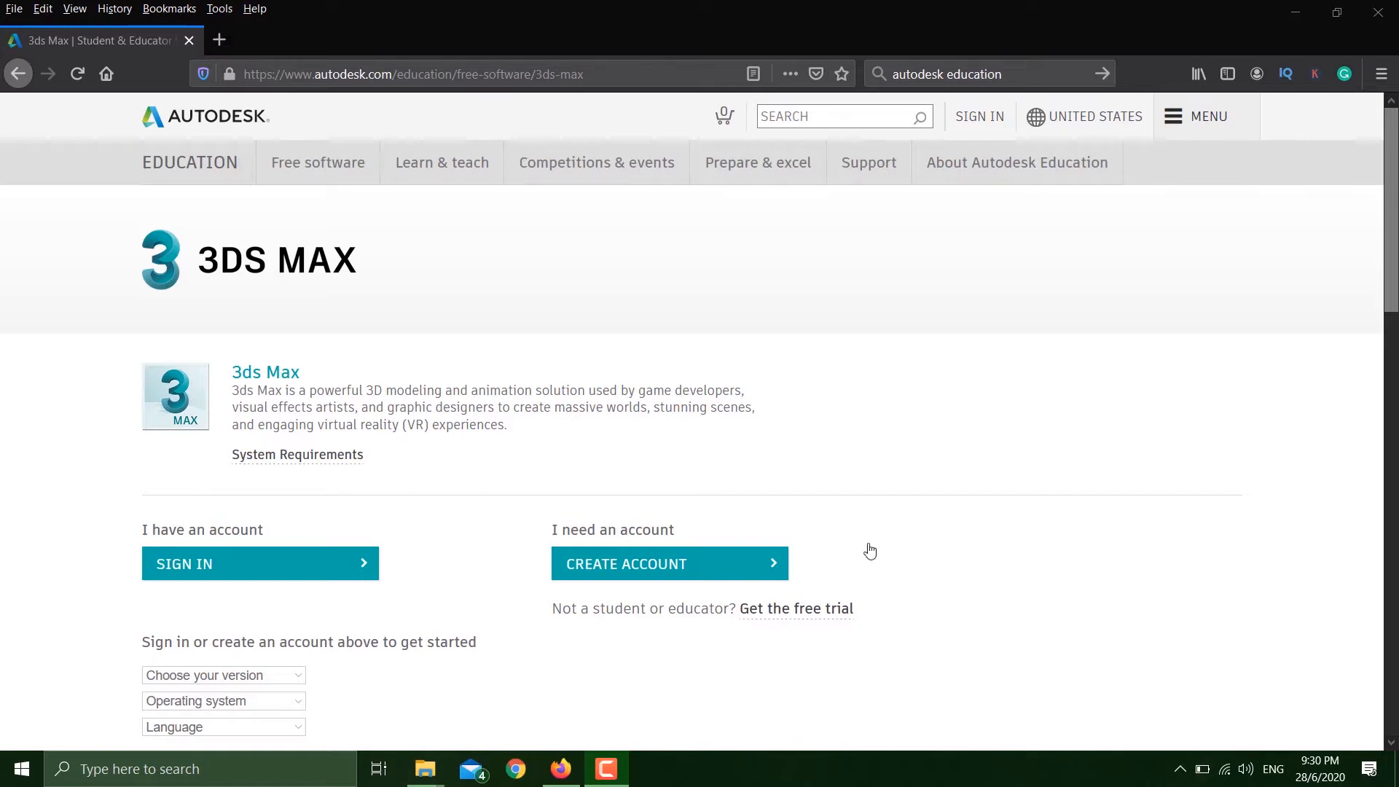
pyautogui.moveTo(669, 563)
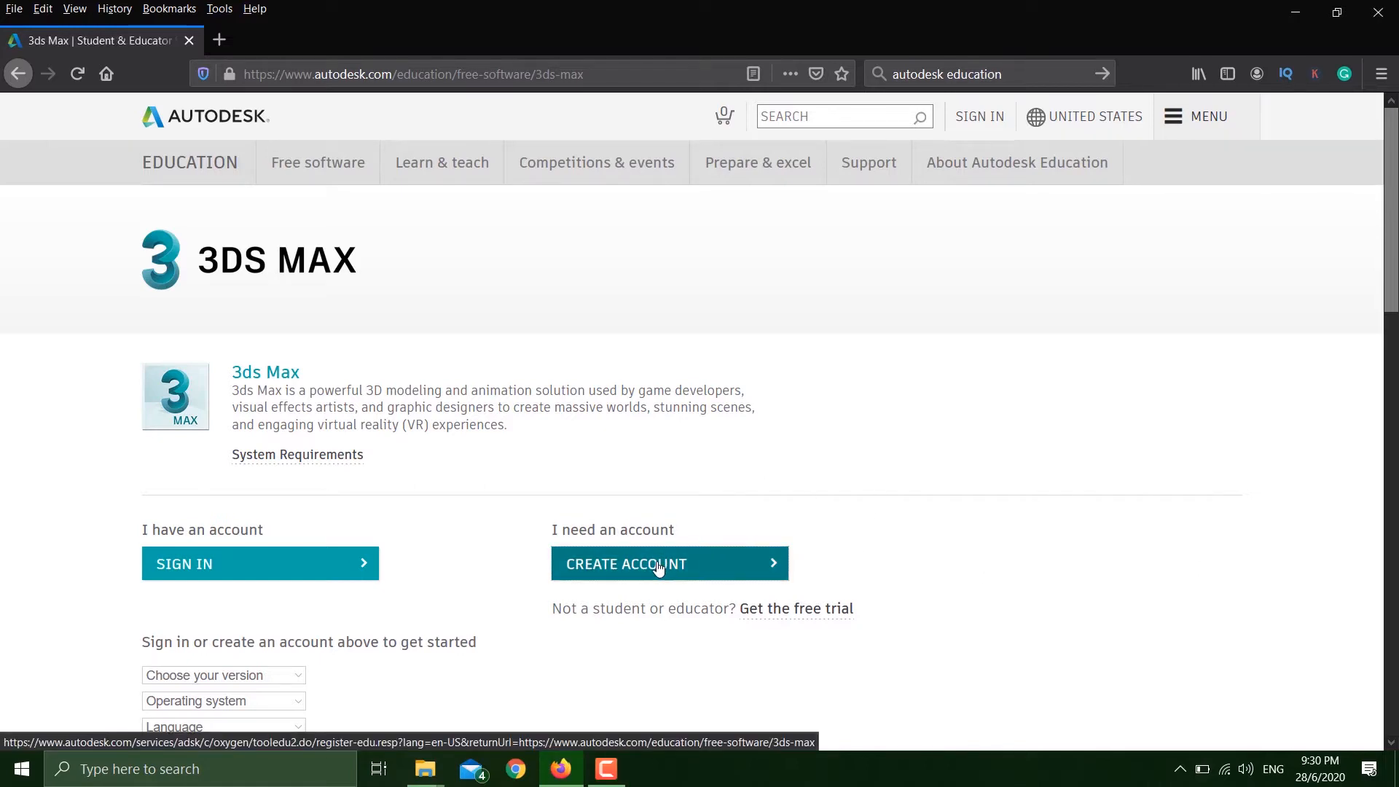
# Start account creation as a Student in Malaysia at a University/Post-Secondary institution.
pyautogui.click(669, 562)
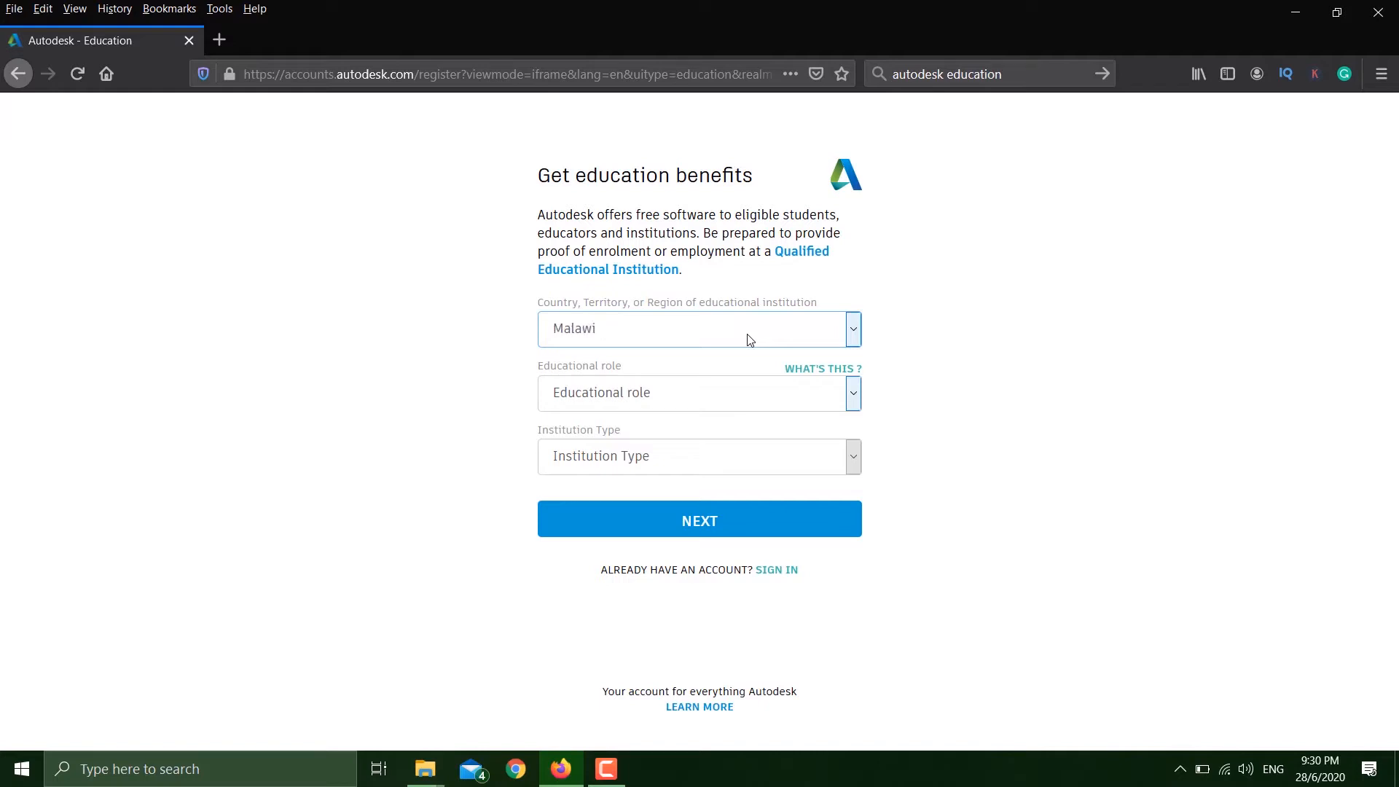
pyautogui.click(850, 328)
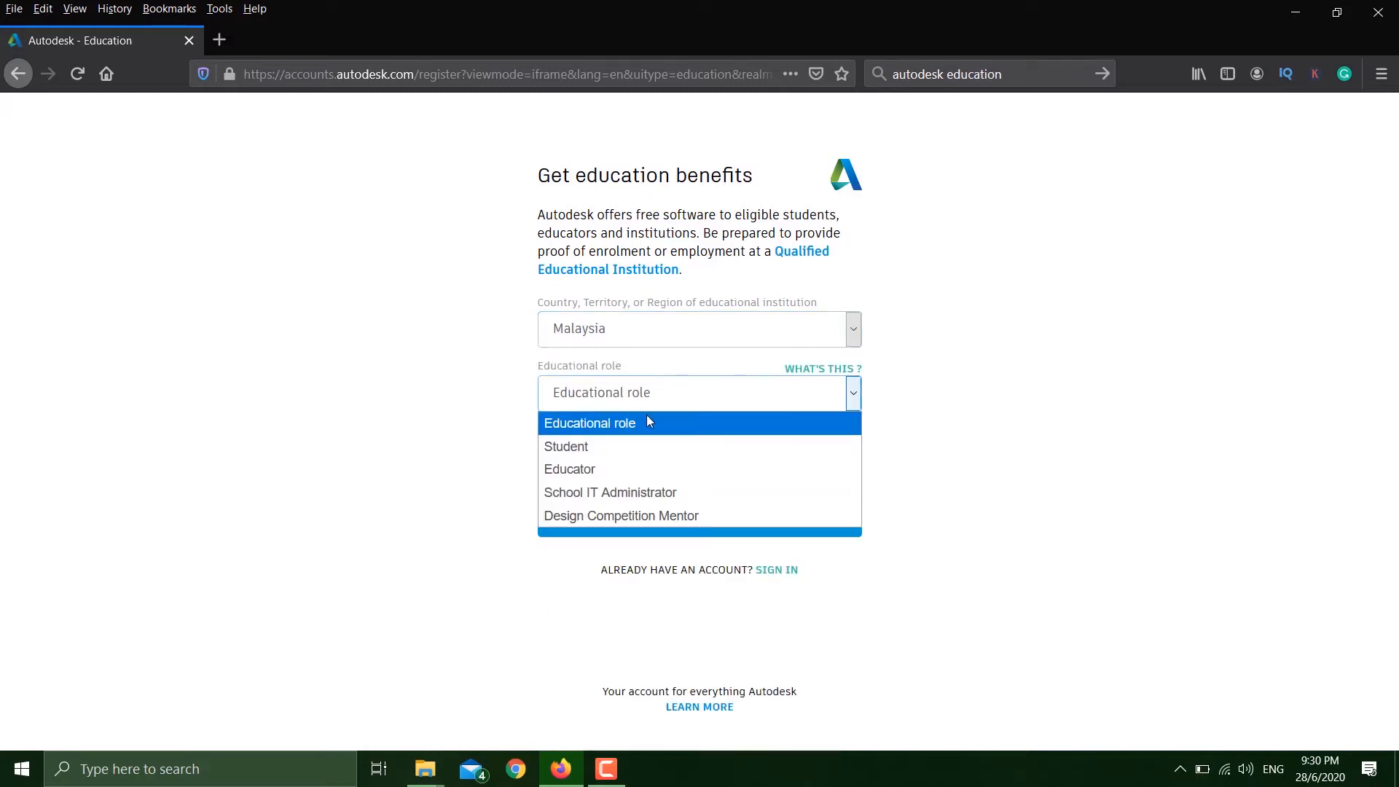
pyautogui.click(566, 446)
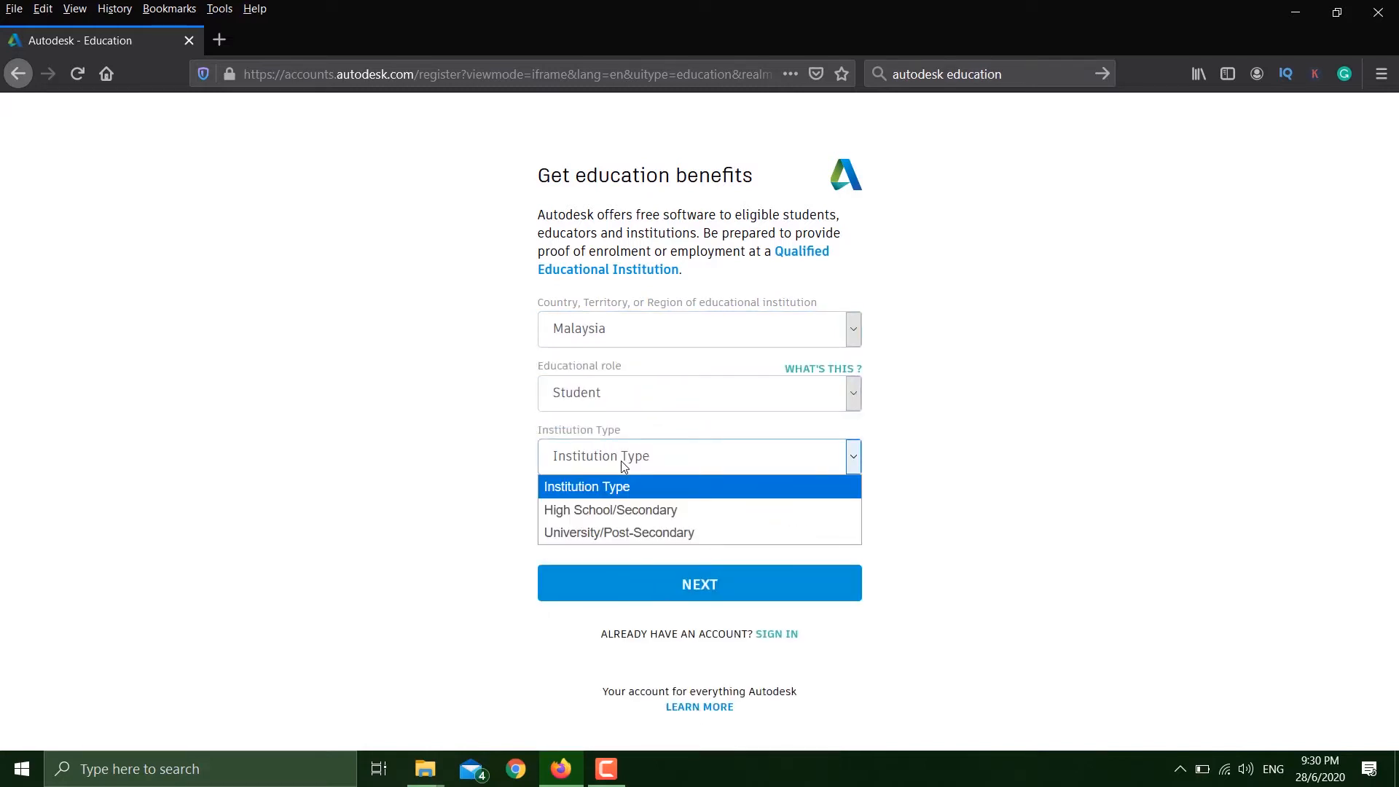
pyautogui.click(619, 532)
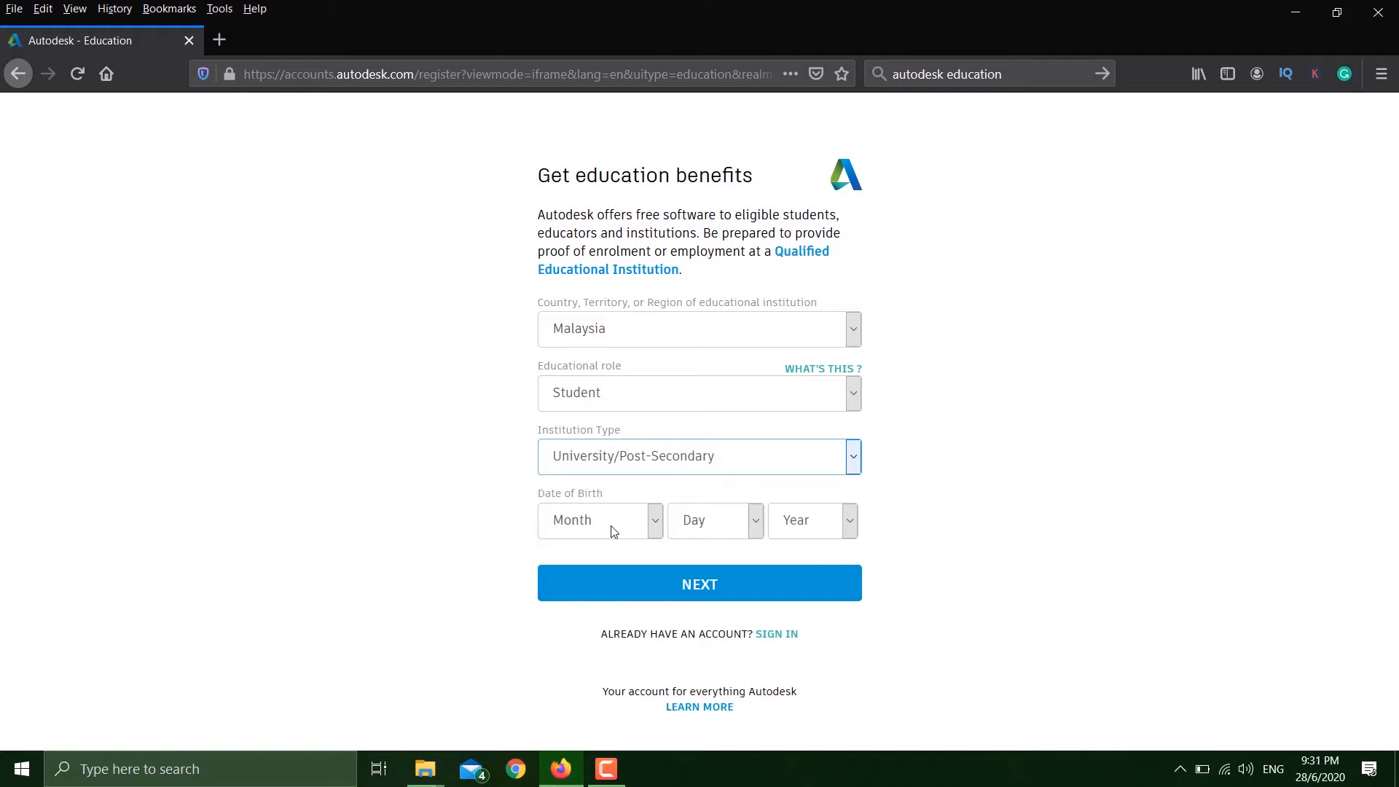
pyautogui.click(599, 521)
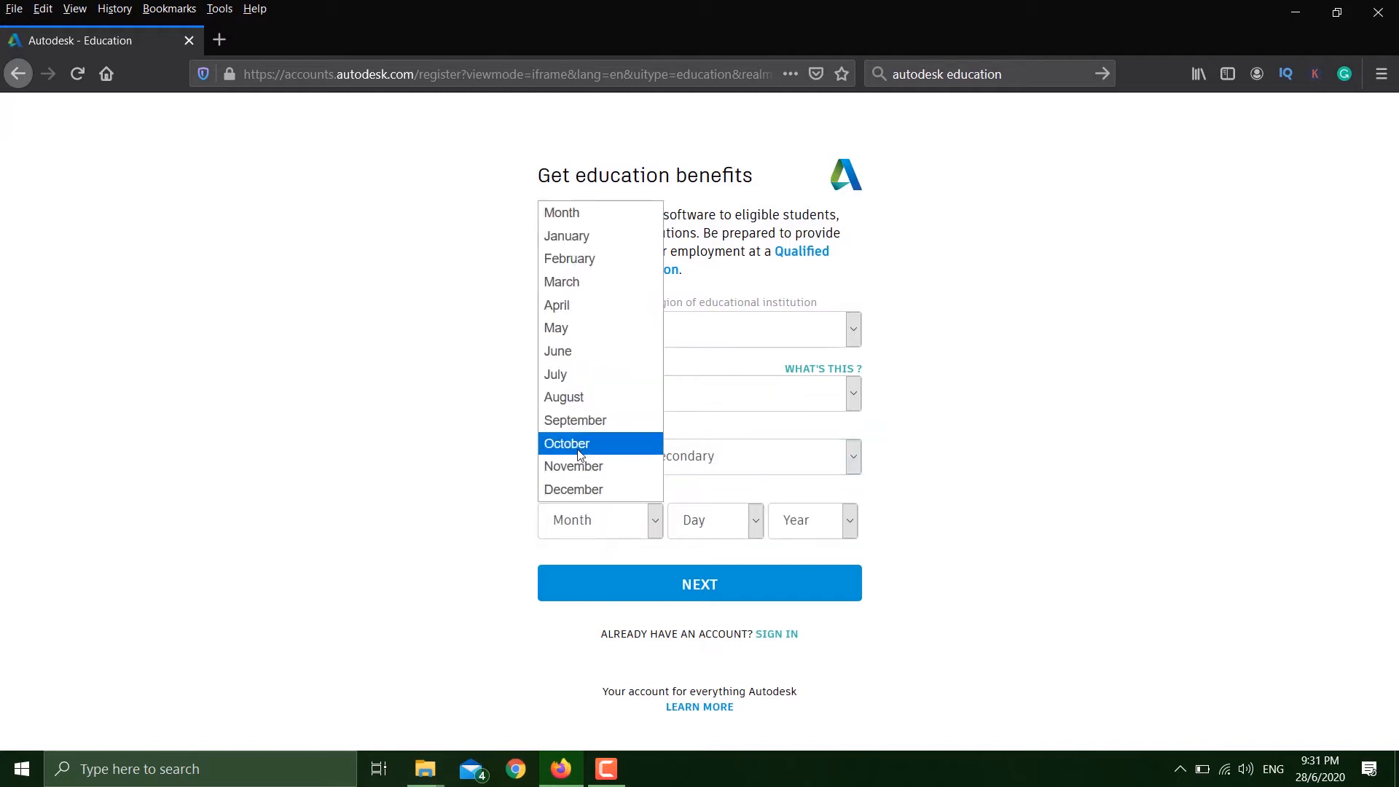
pyautogui.click(567, 443)
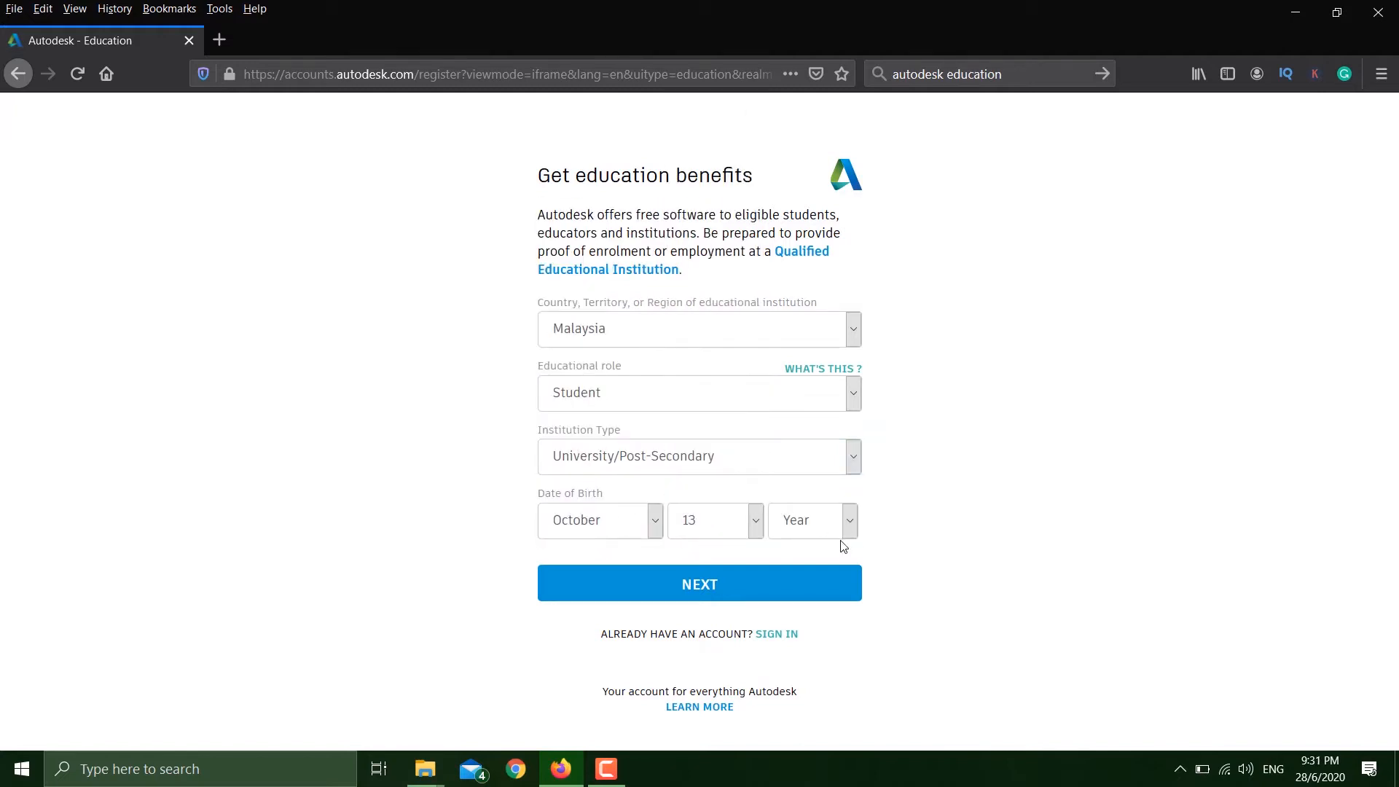
pyautogui.click(698, 584)
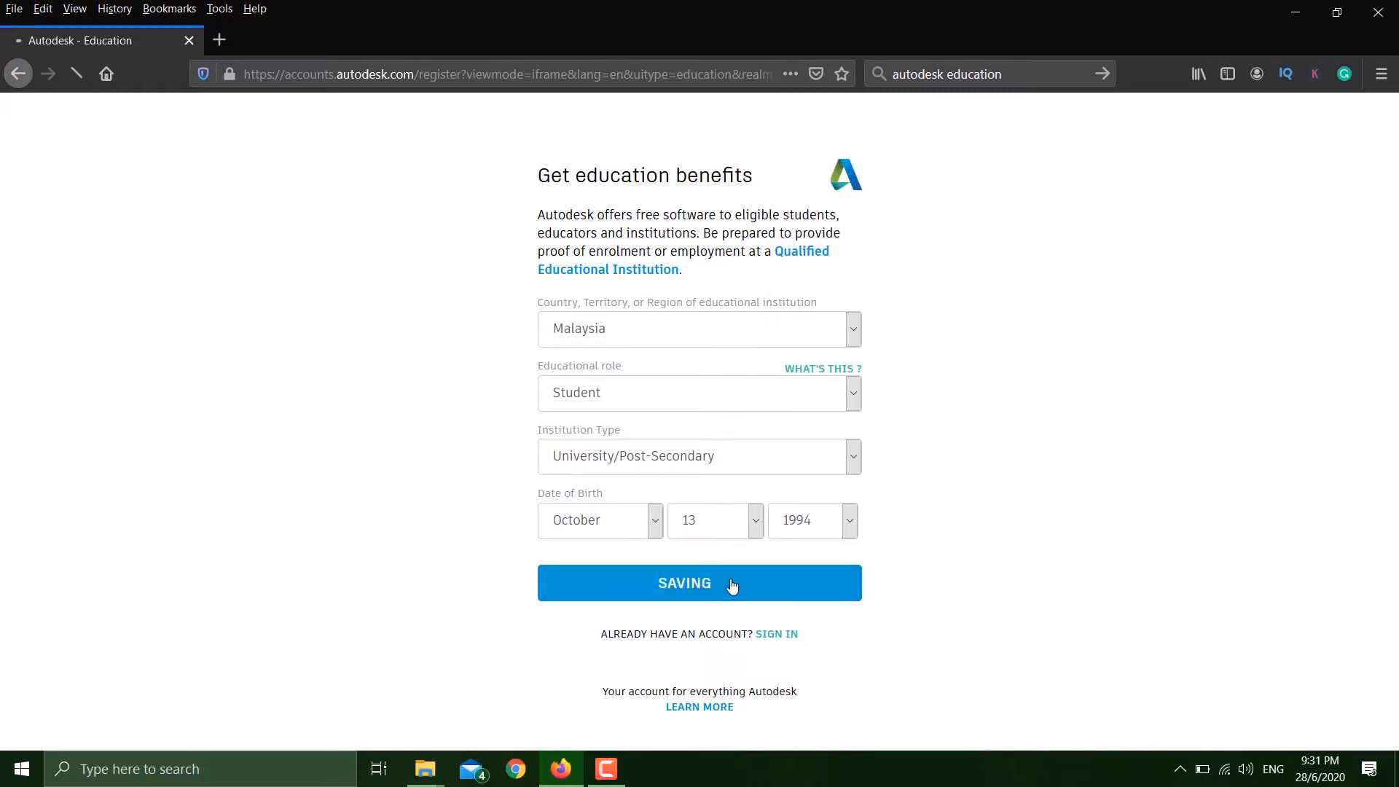
pyautogui.click(698, 583)
pyautogui.write('M')
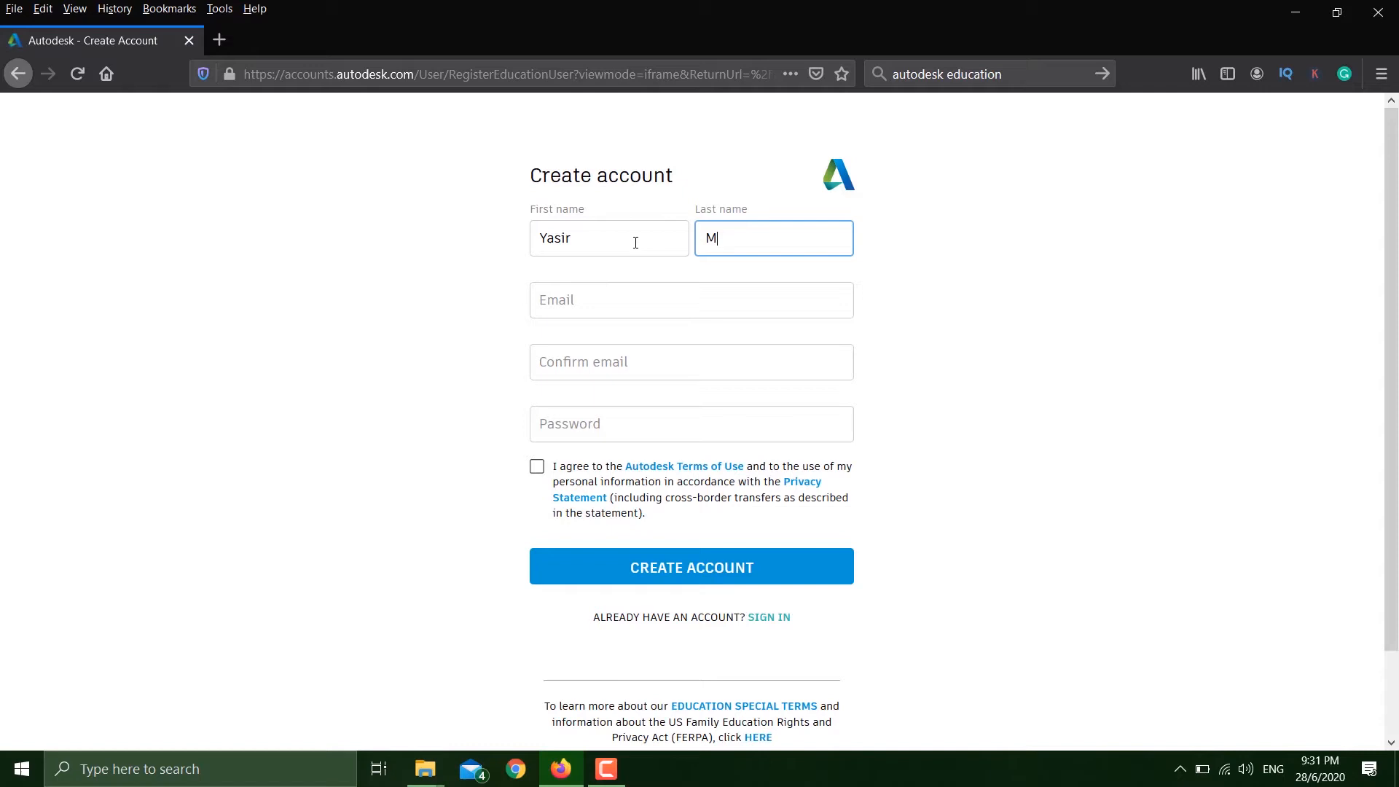
# Enter the account holder's first and last name, email and password.
pyautogui.write('ahmood')
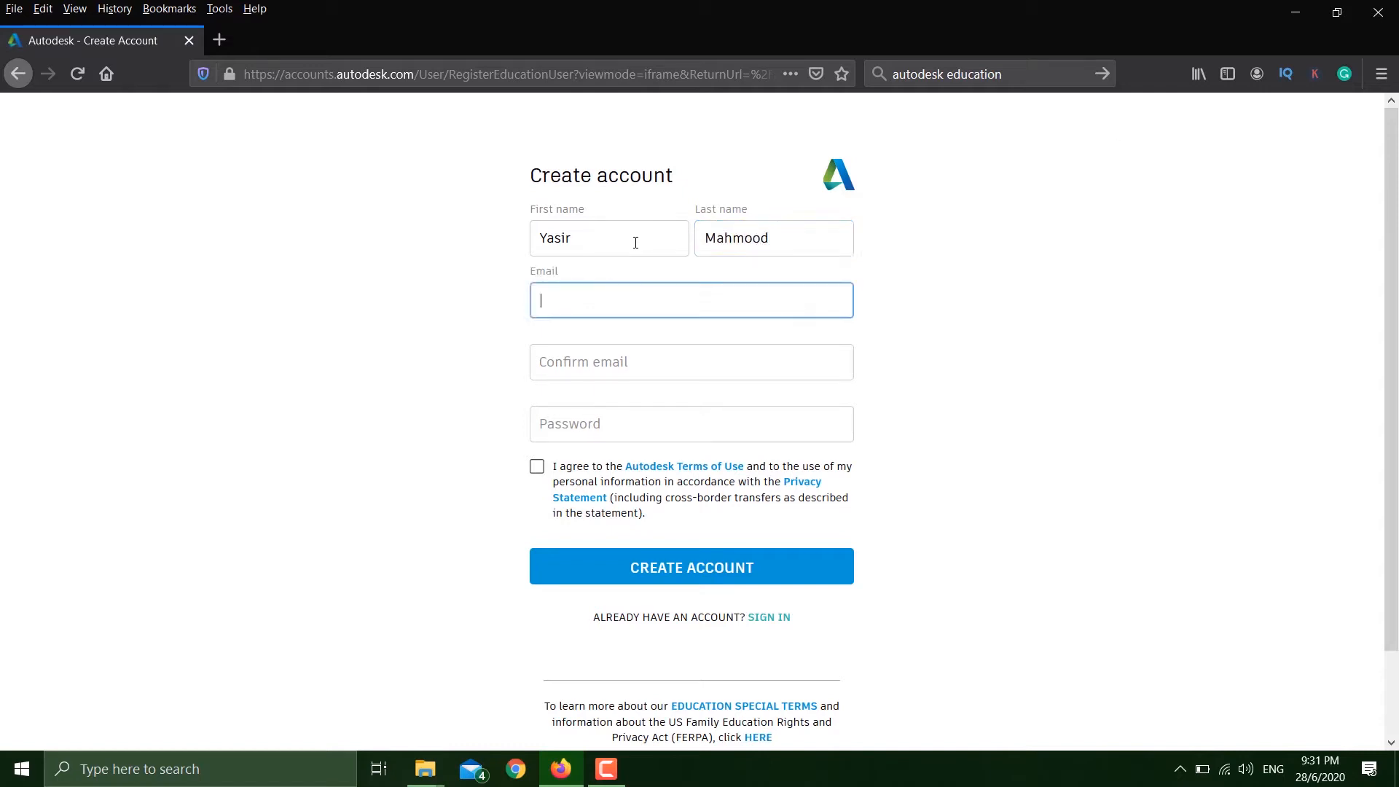
pyautogui.write('yasir')
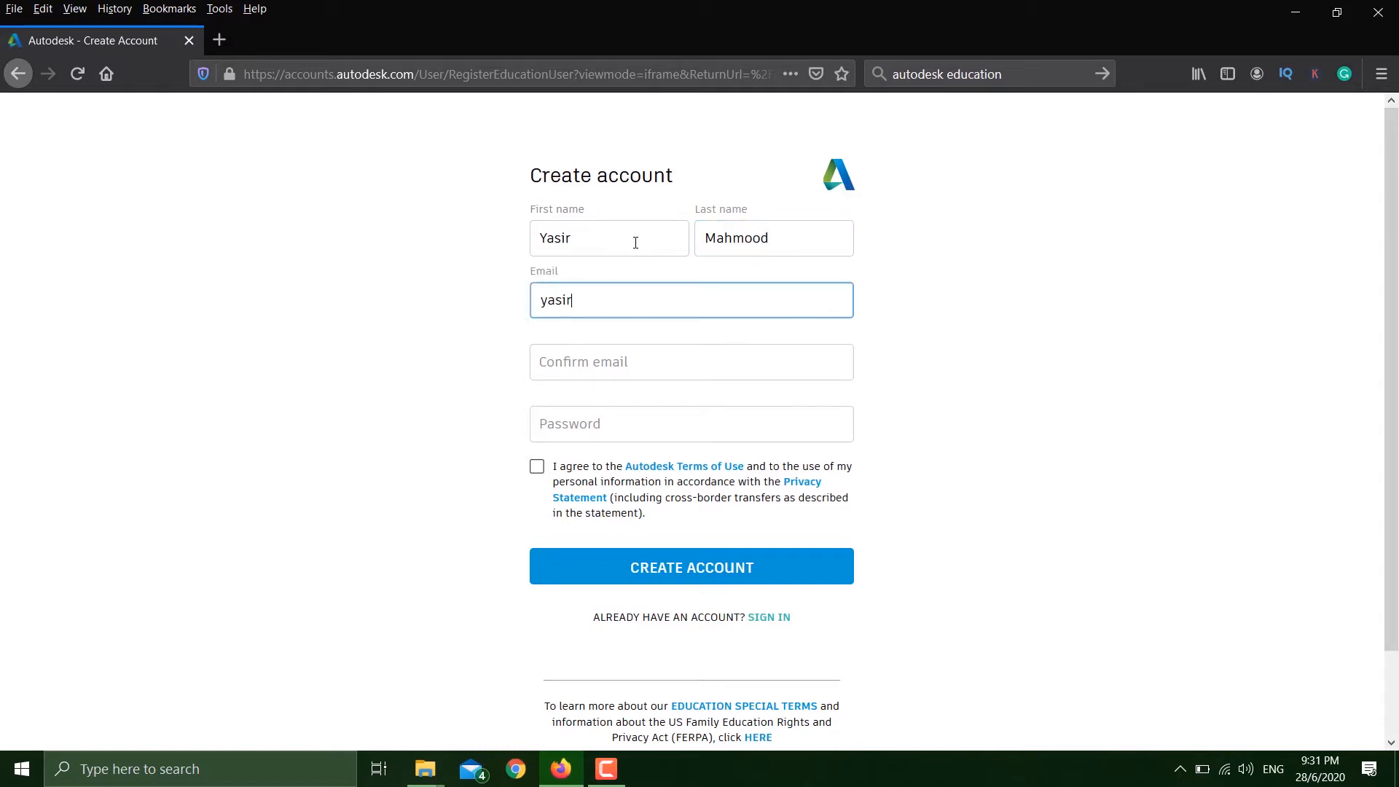
pyautogui.click(690, 423)
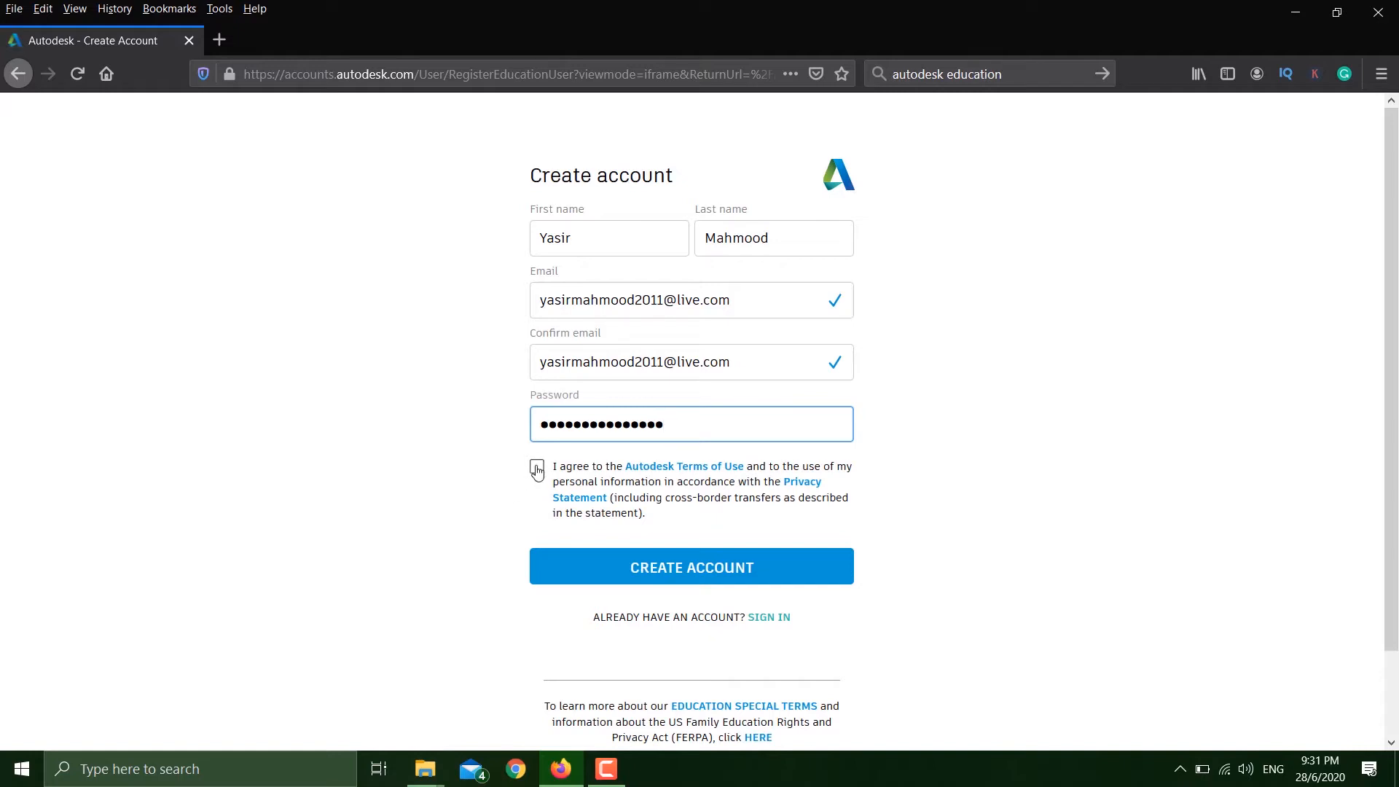
# Accept the Terms of Use and create the education account.
pyautogui.click(536, 471)
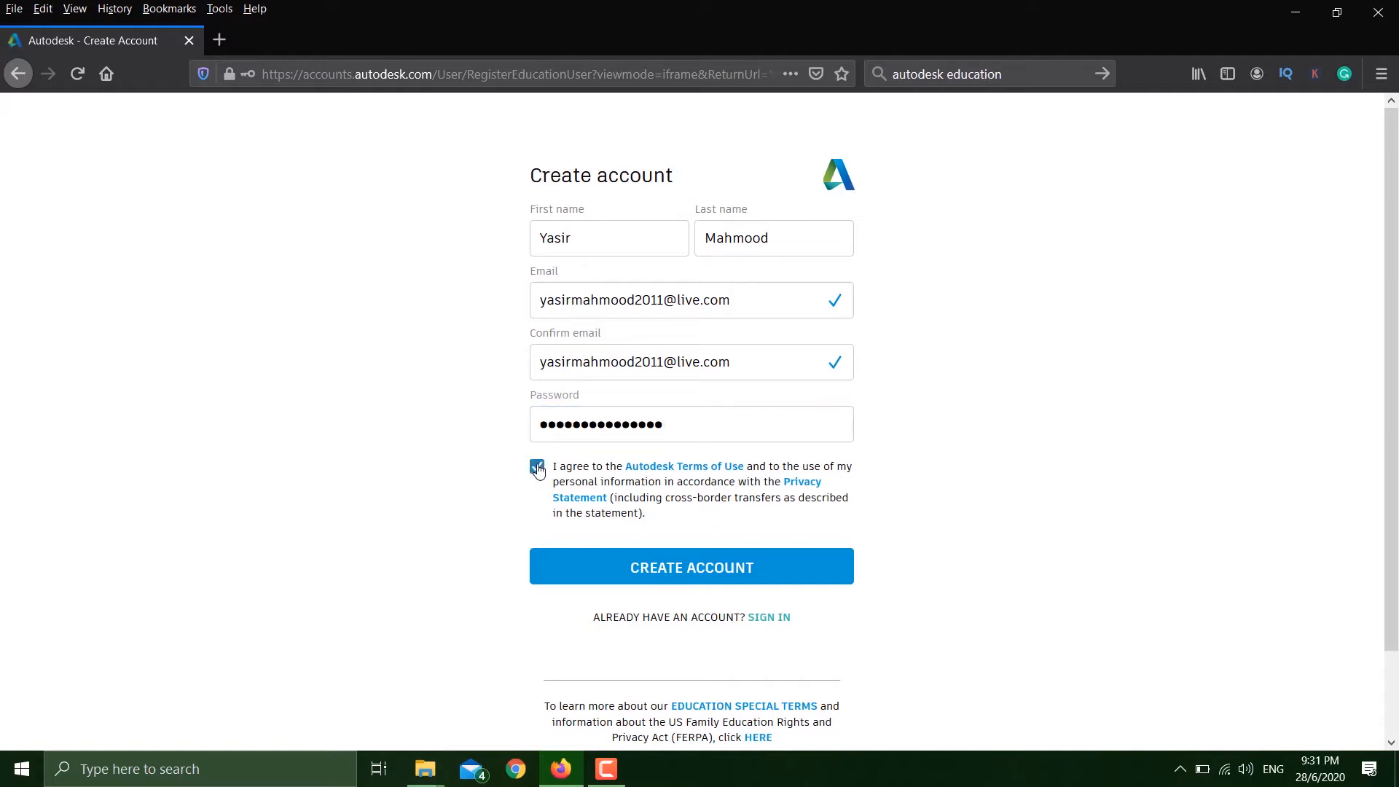
pyautogui.click(536, 466)
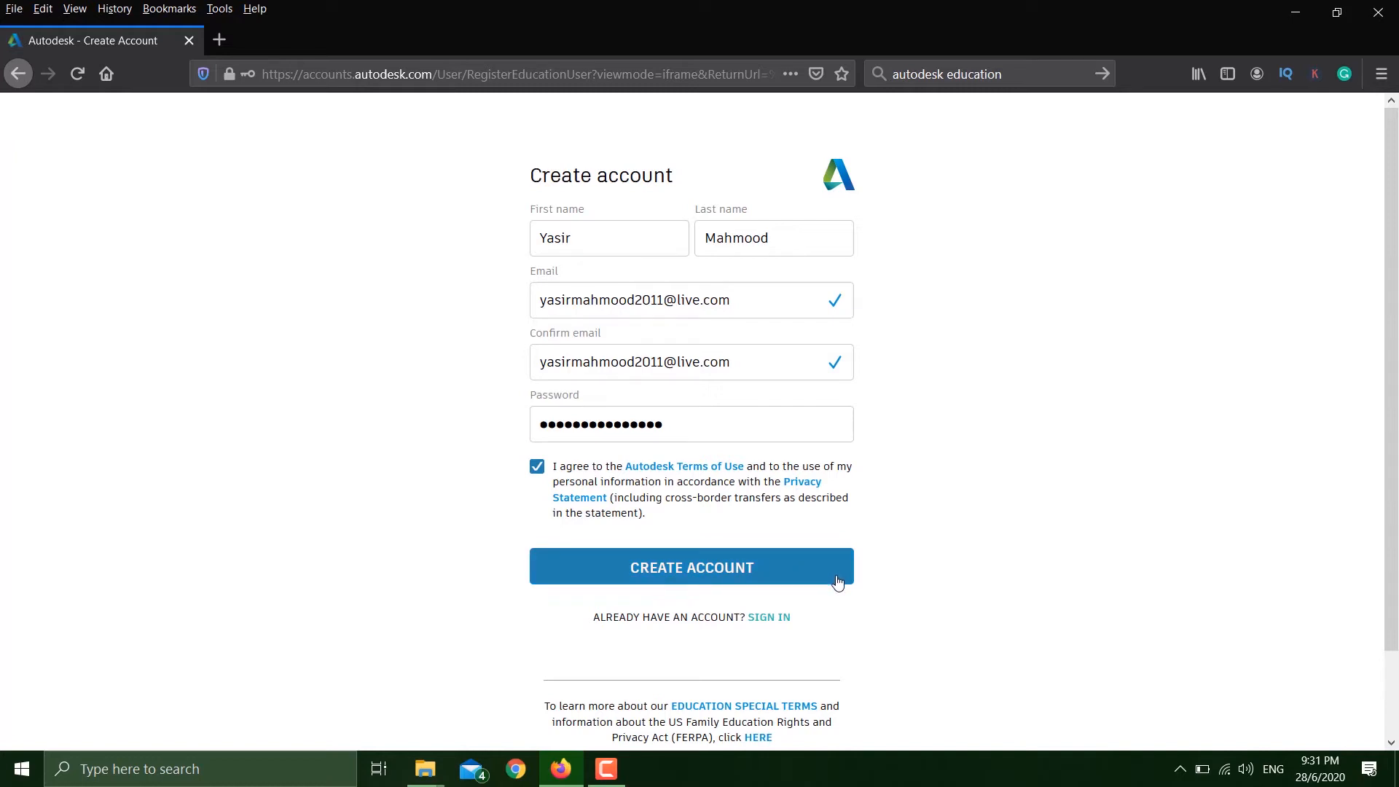
pyautogui.click(691, 567)
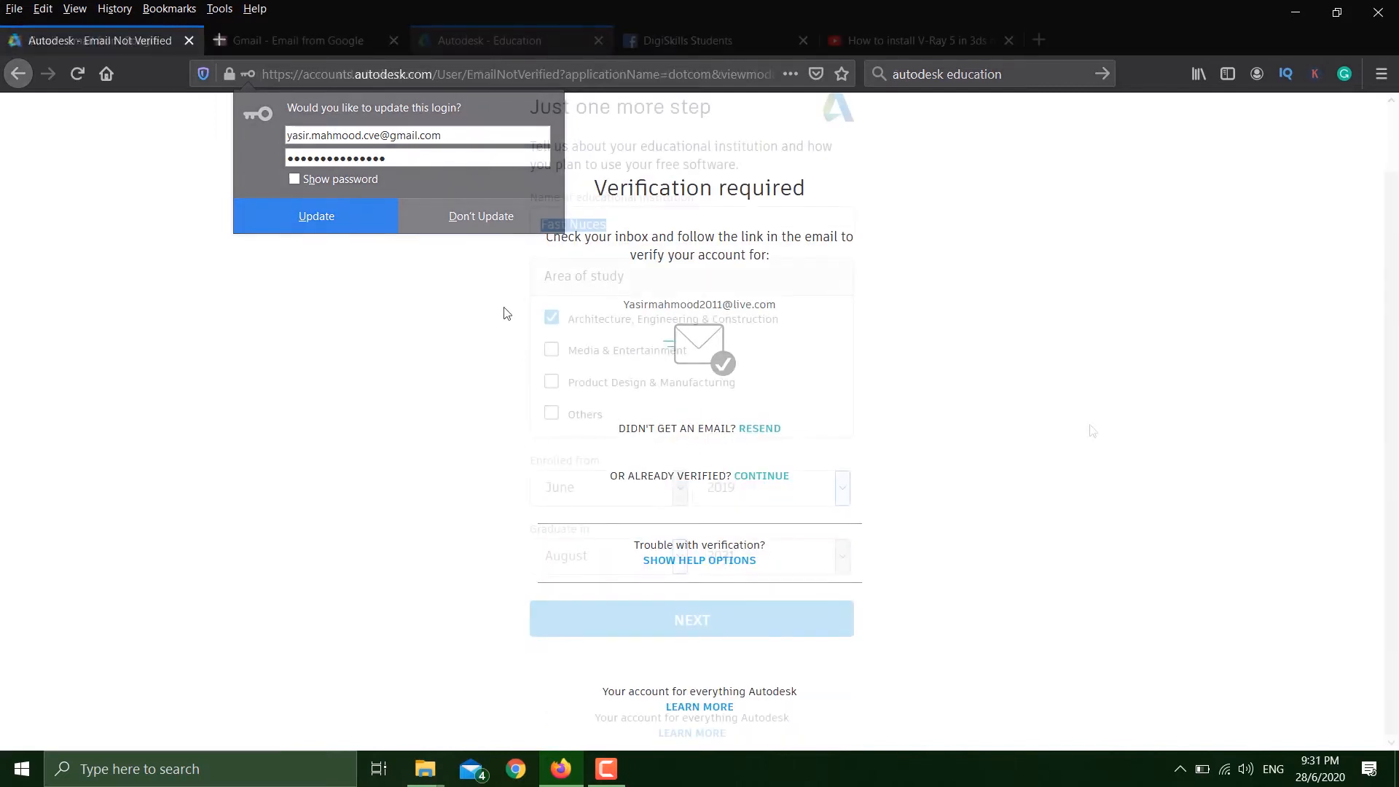
# Confirm Fast Nuces as the institution, keep the study area and dates, and save the student info.
pyautogui.click(481, 216)
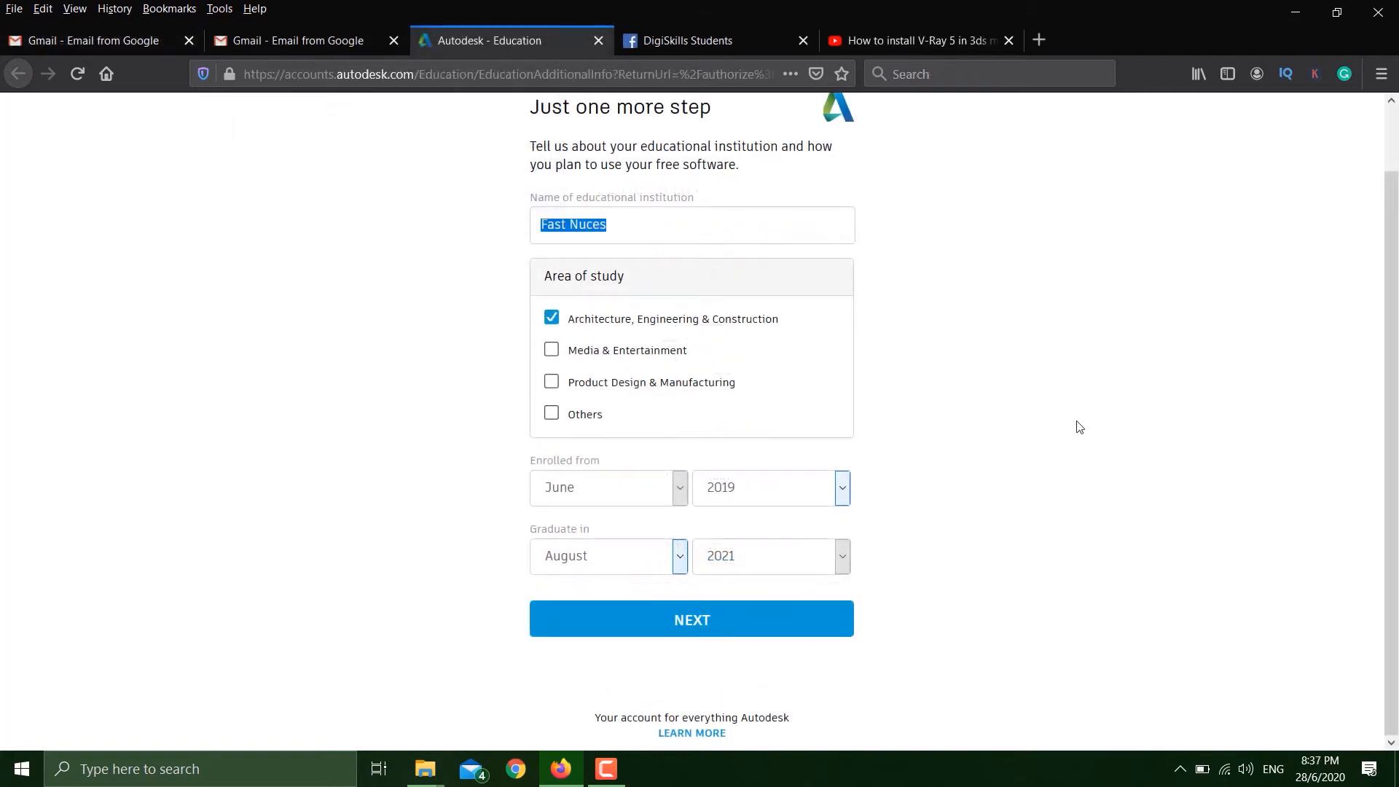
pyautogui.moveTo(1034, 408)
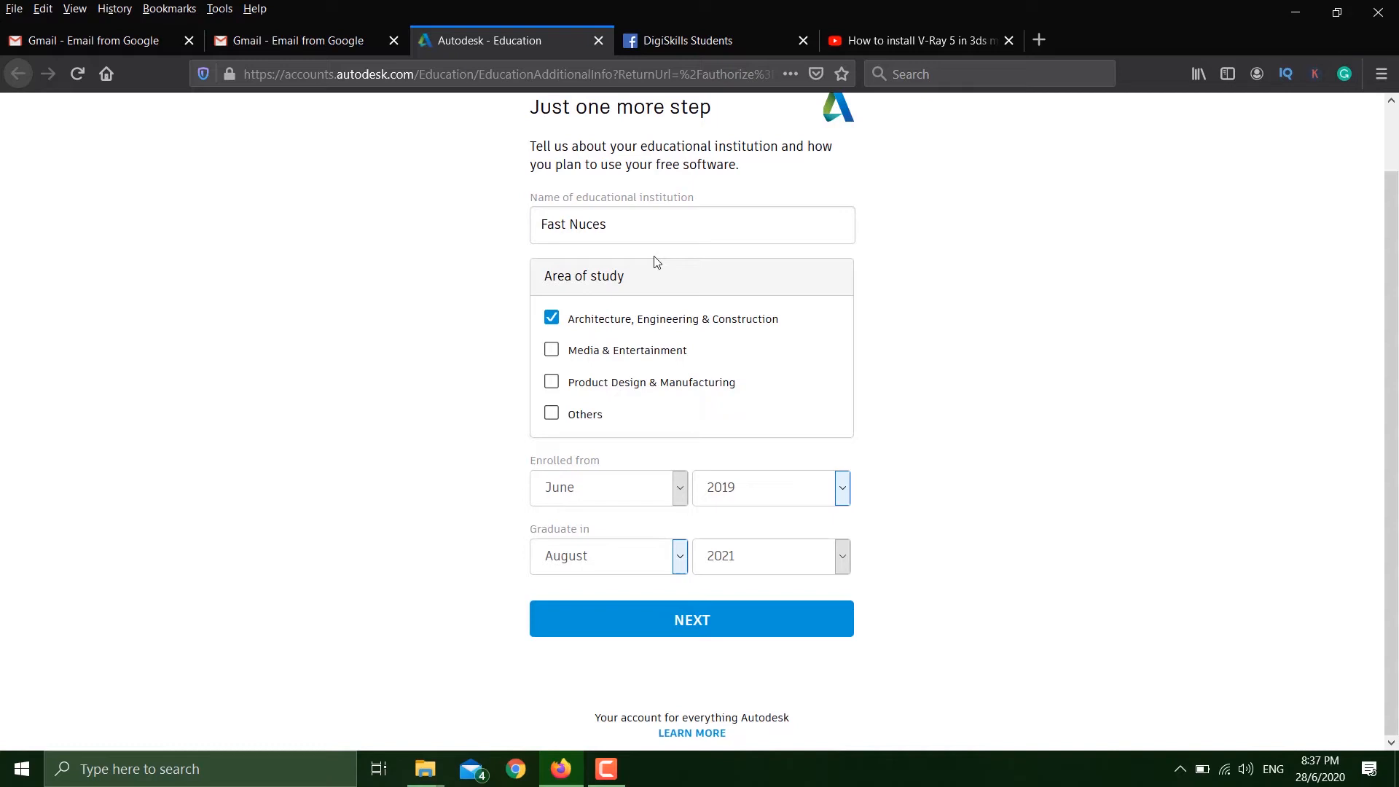
pyautogui.click(691, 224)
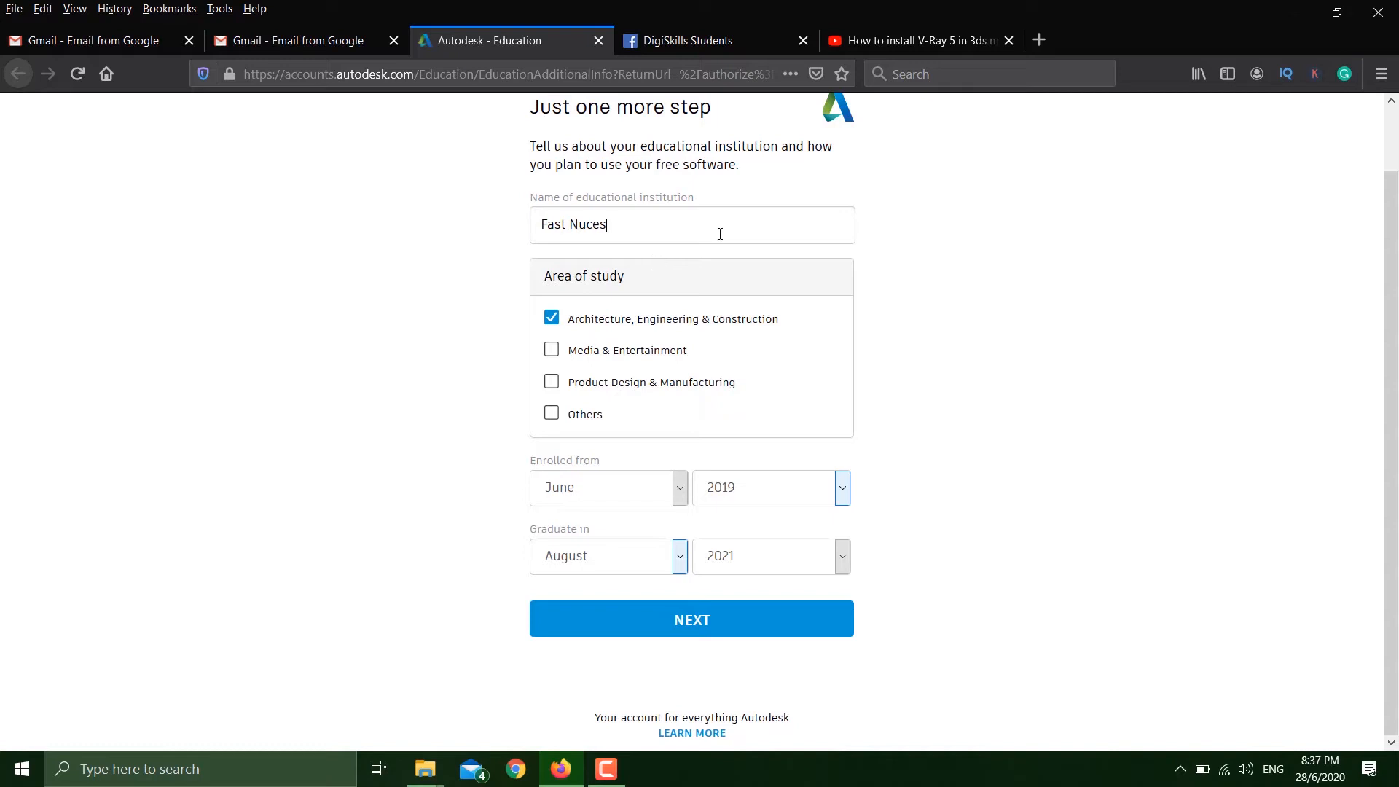
pyautogui.moveTo(560, 375)
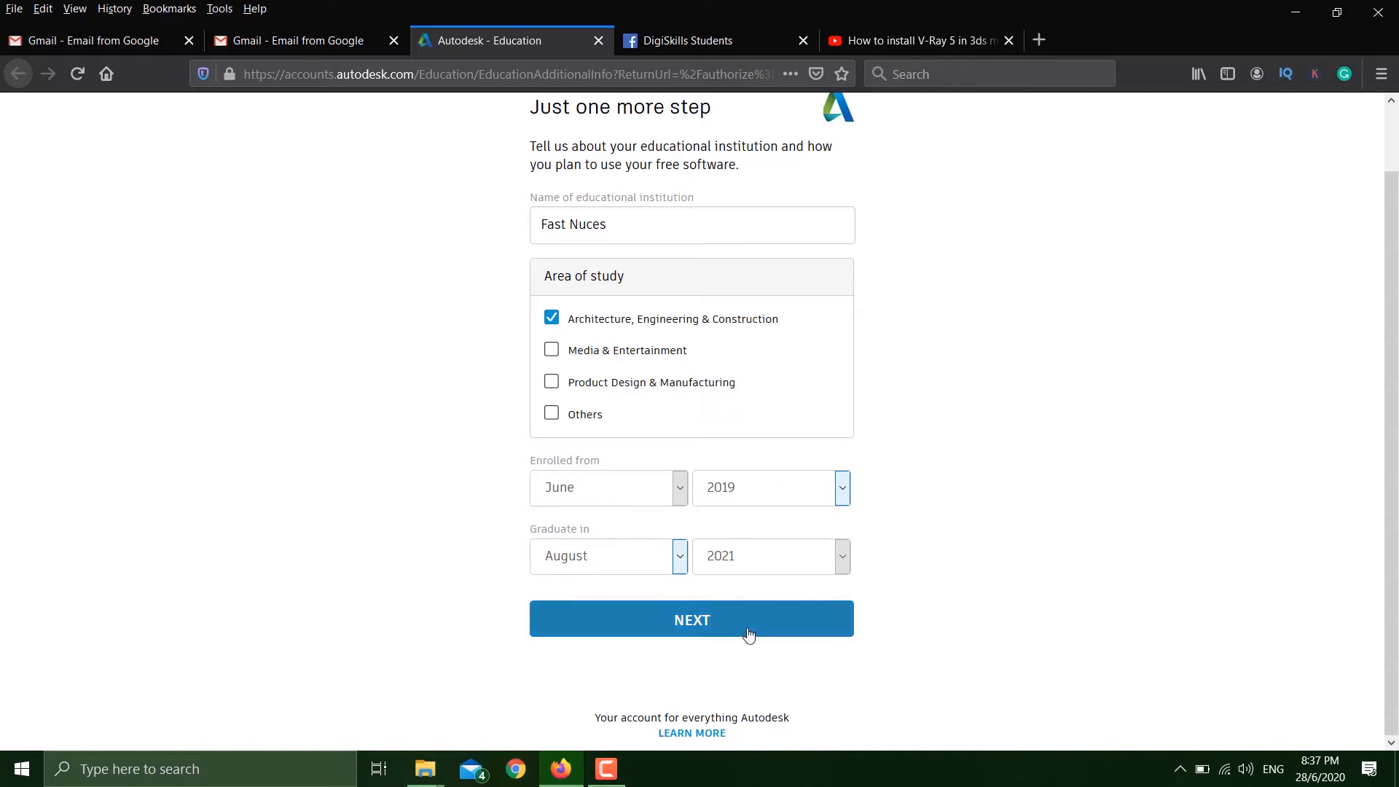
pyautogui.click(691, 618)
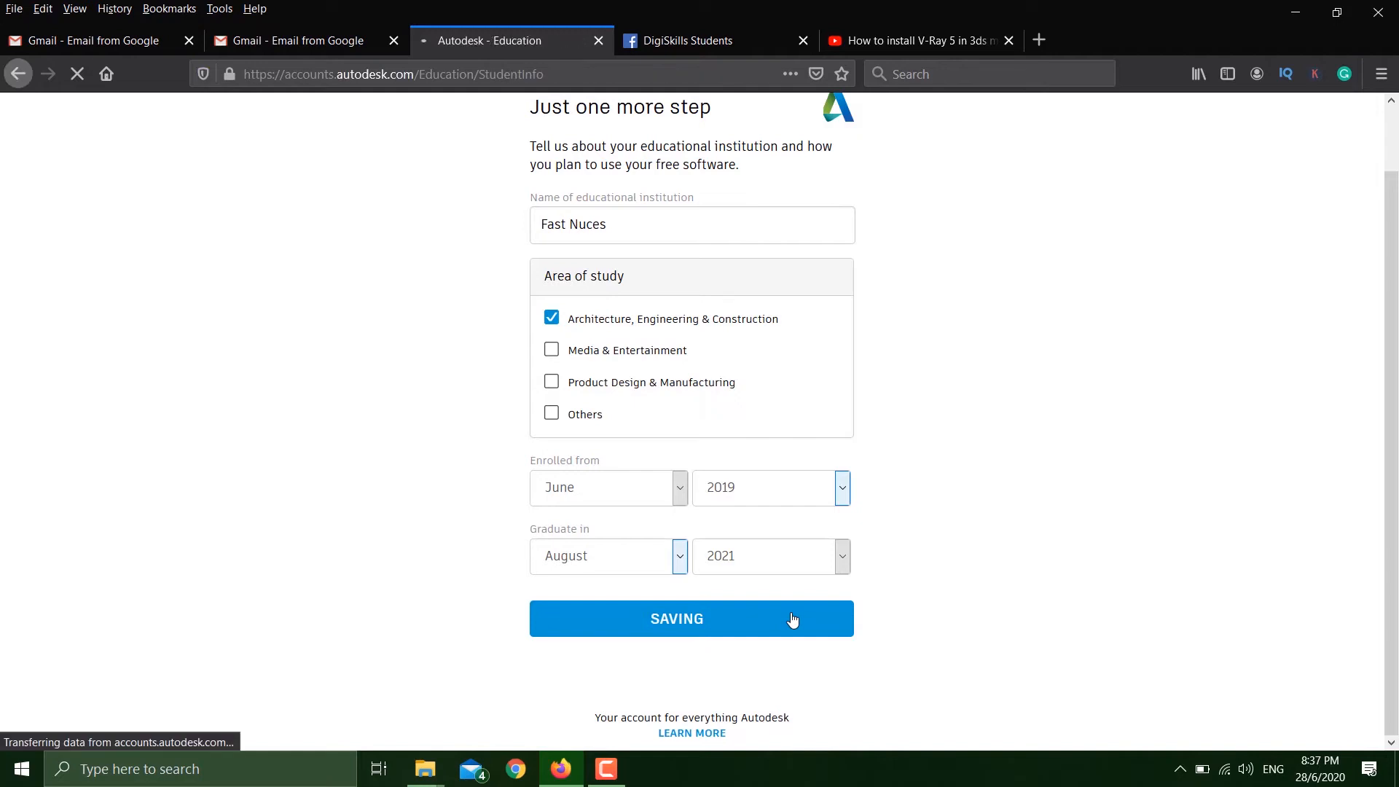
pyautogui.click(691, 618)
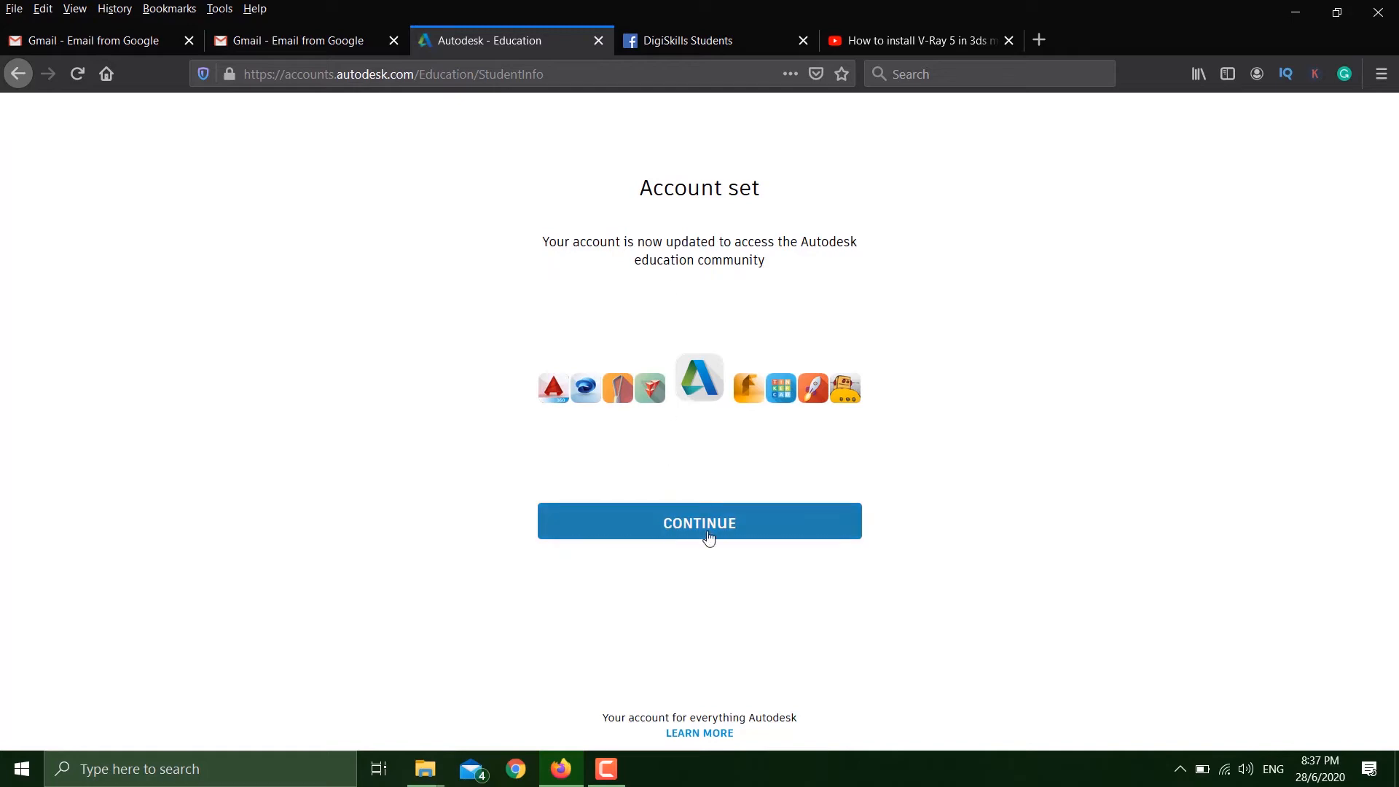
# Continue past the Account set confirmation to the 3DS MAX product page.
pyautogui.click(698, 522)
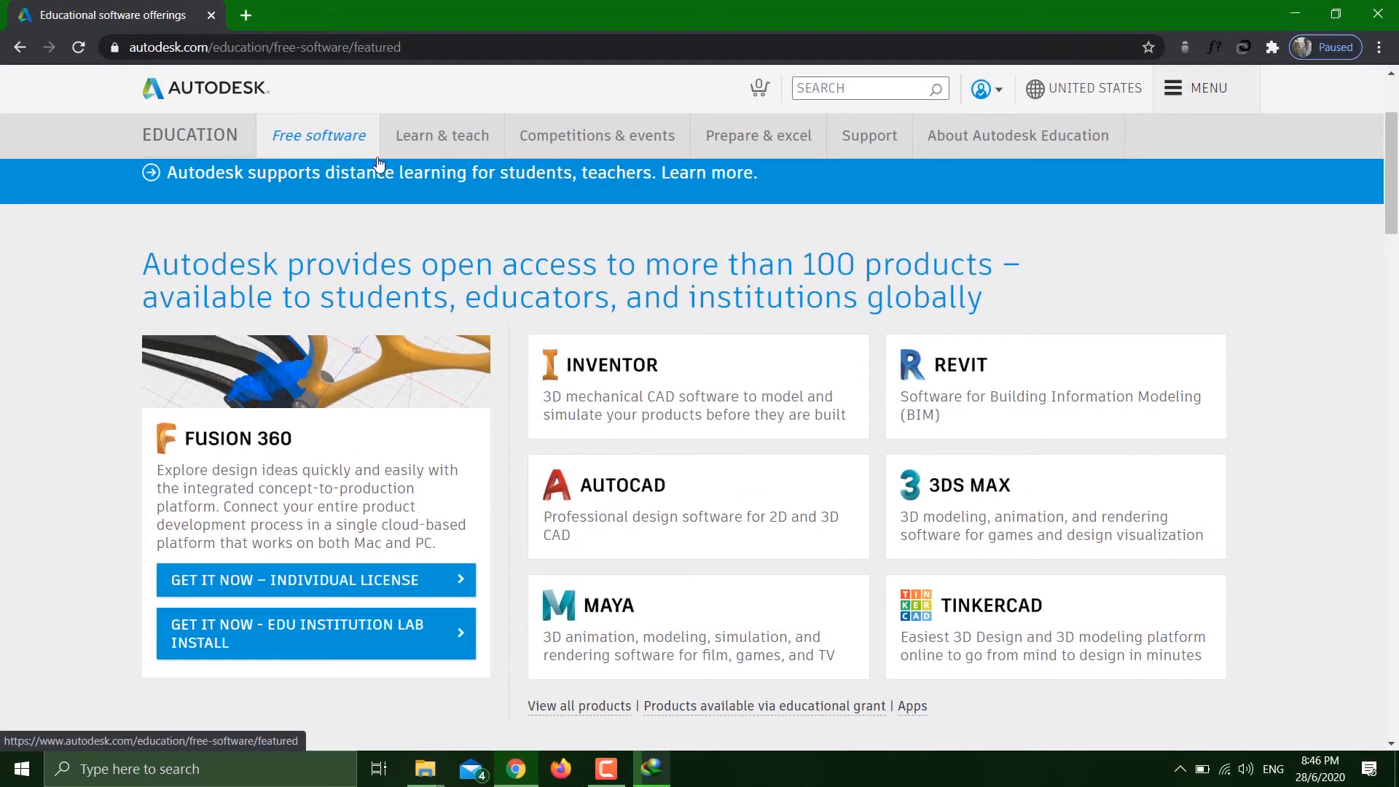
pyautogui.moveTo(973, 495)
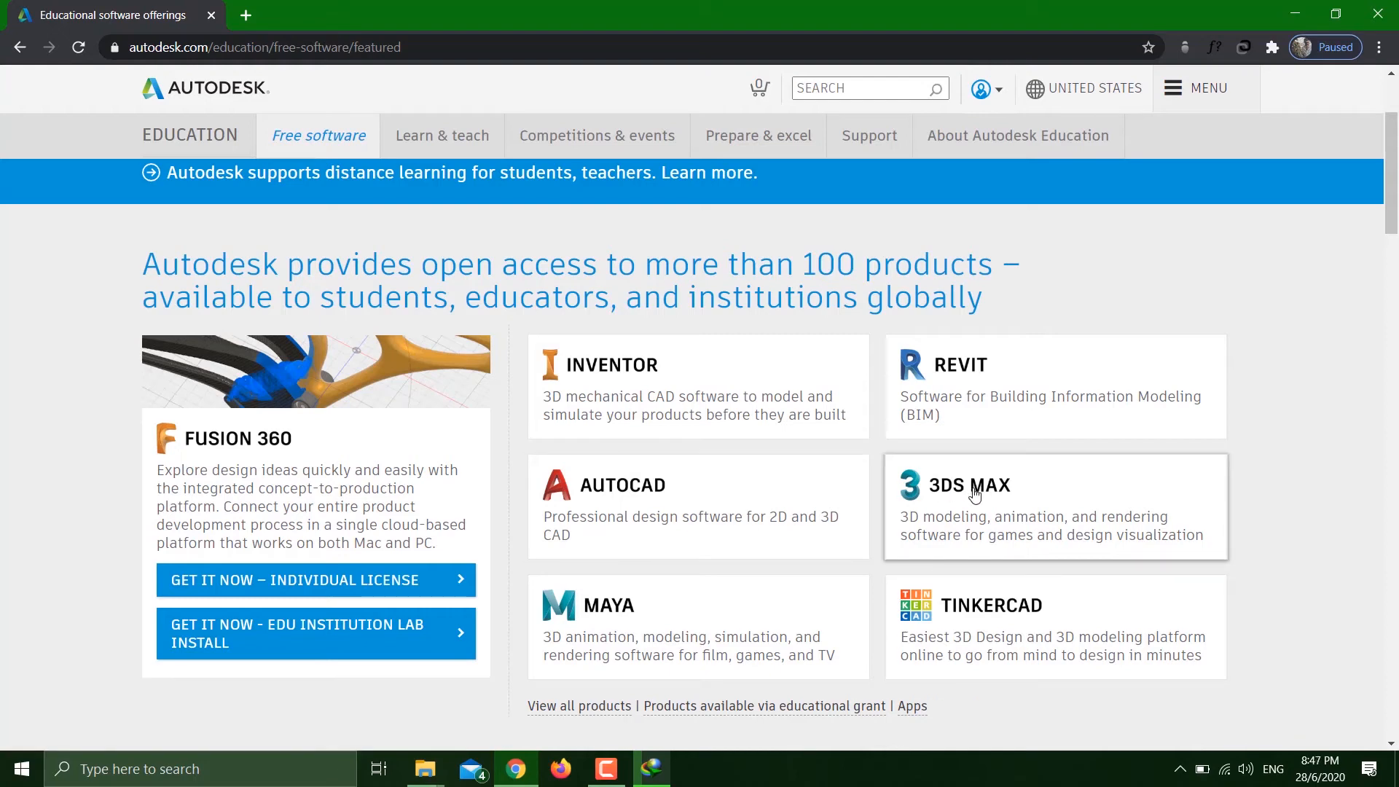
pyautogui.click(975, 496)
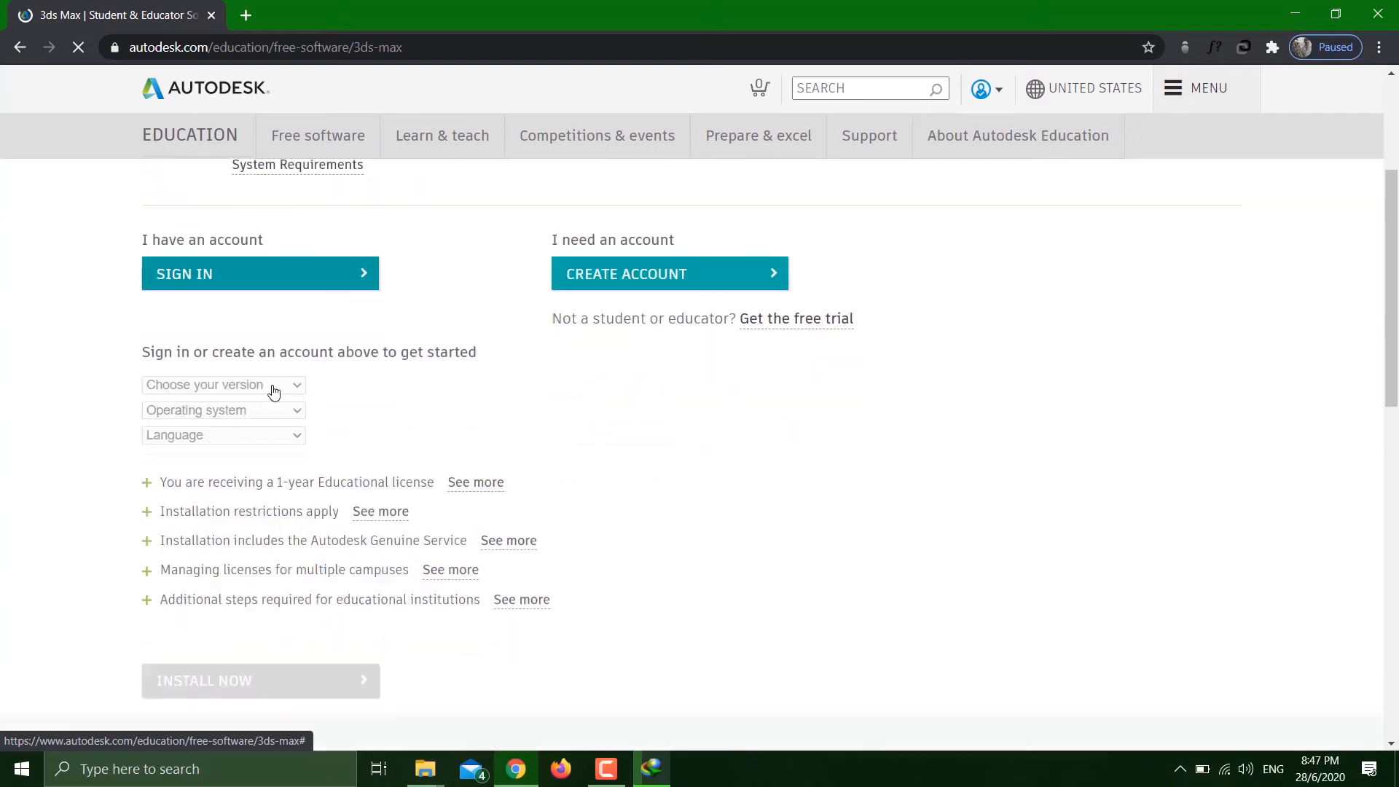
pyautogui.click(259, 274)
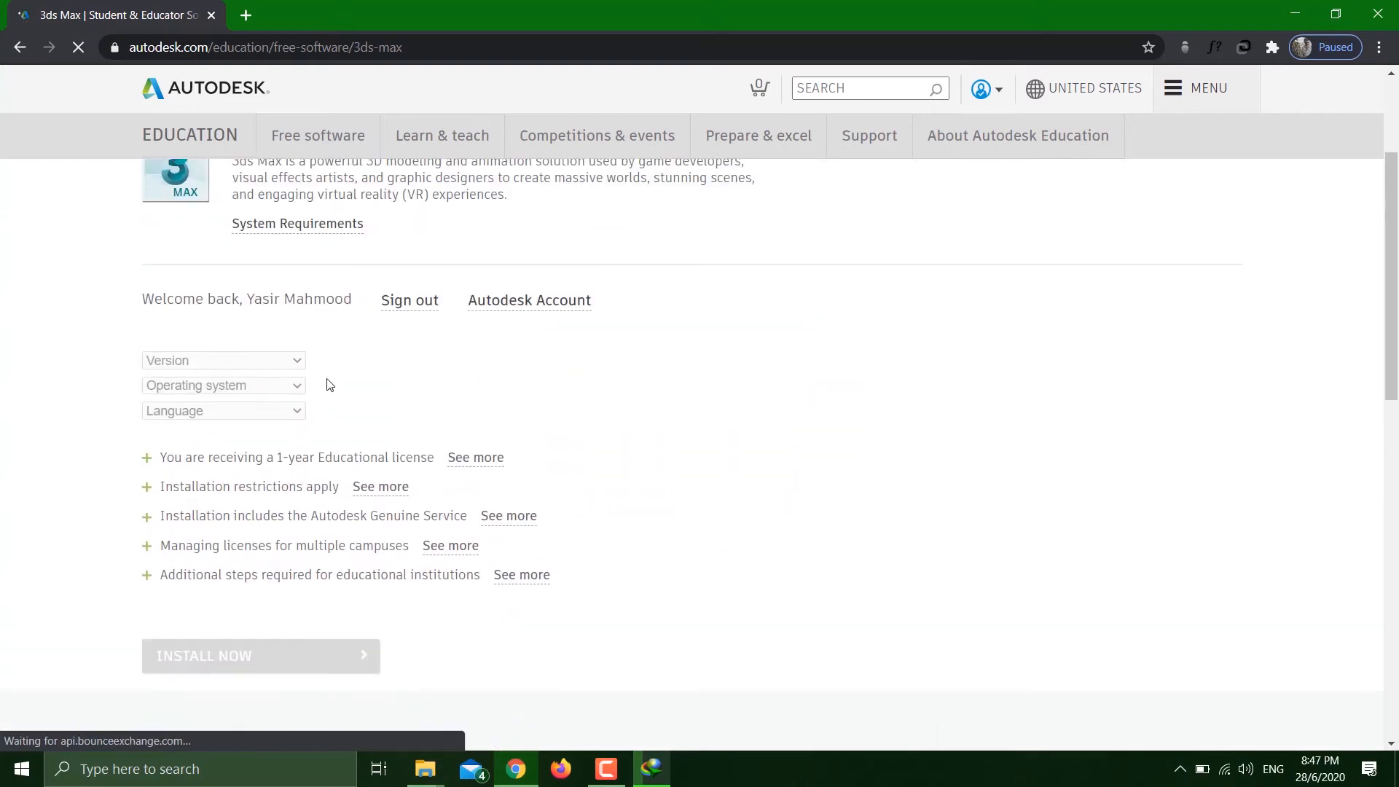
# Choose 3ds Max 2021, Windows 64-bit and English to reveal the license details.
pyautogui.click(222, 379)
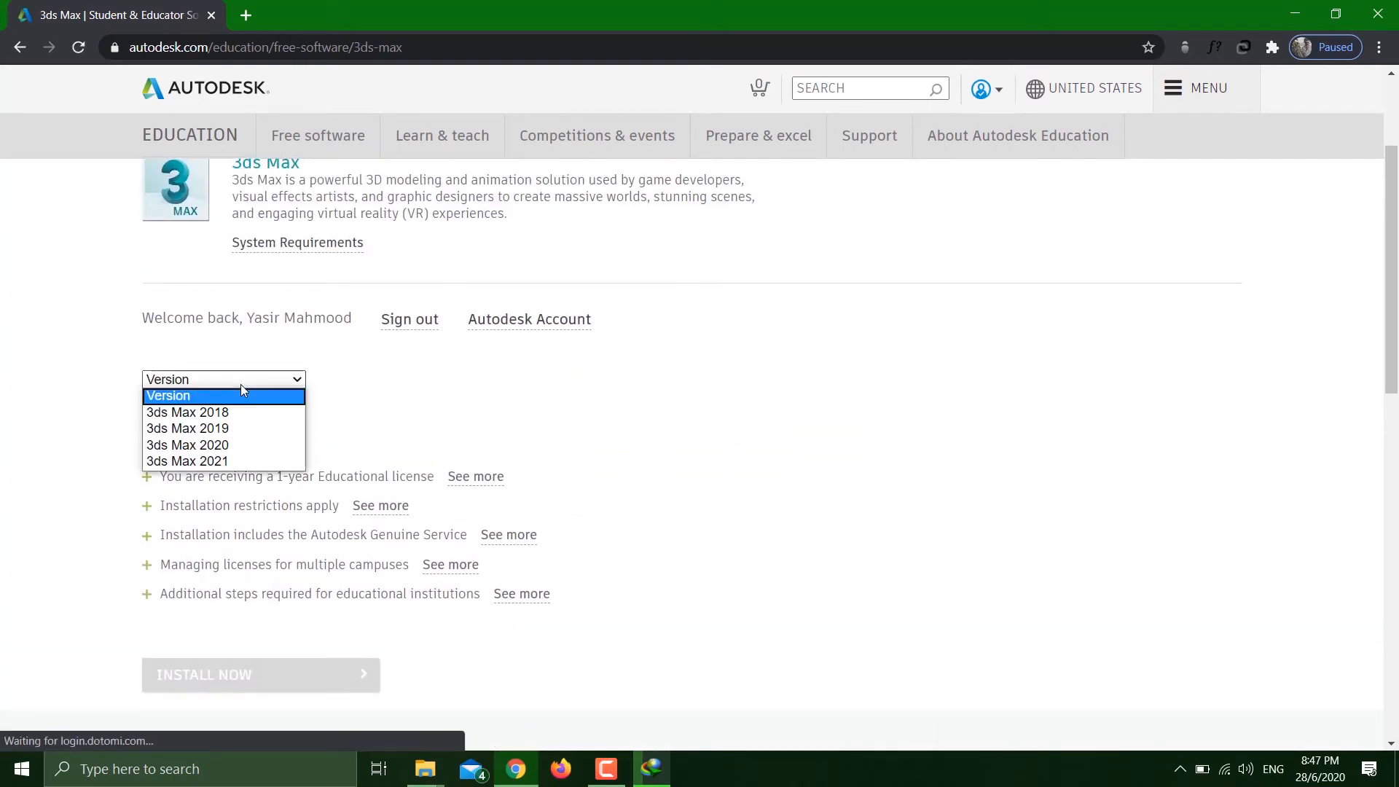
pyautogui.moveTo(188, 462)
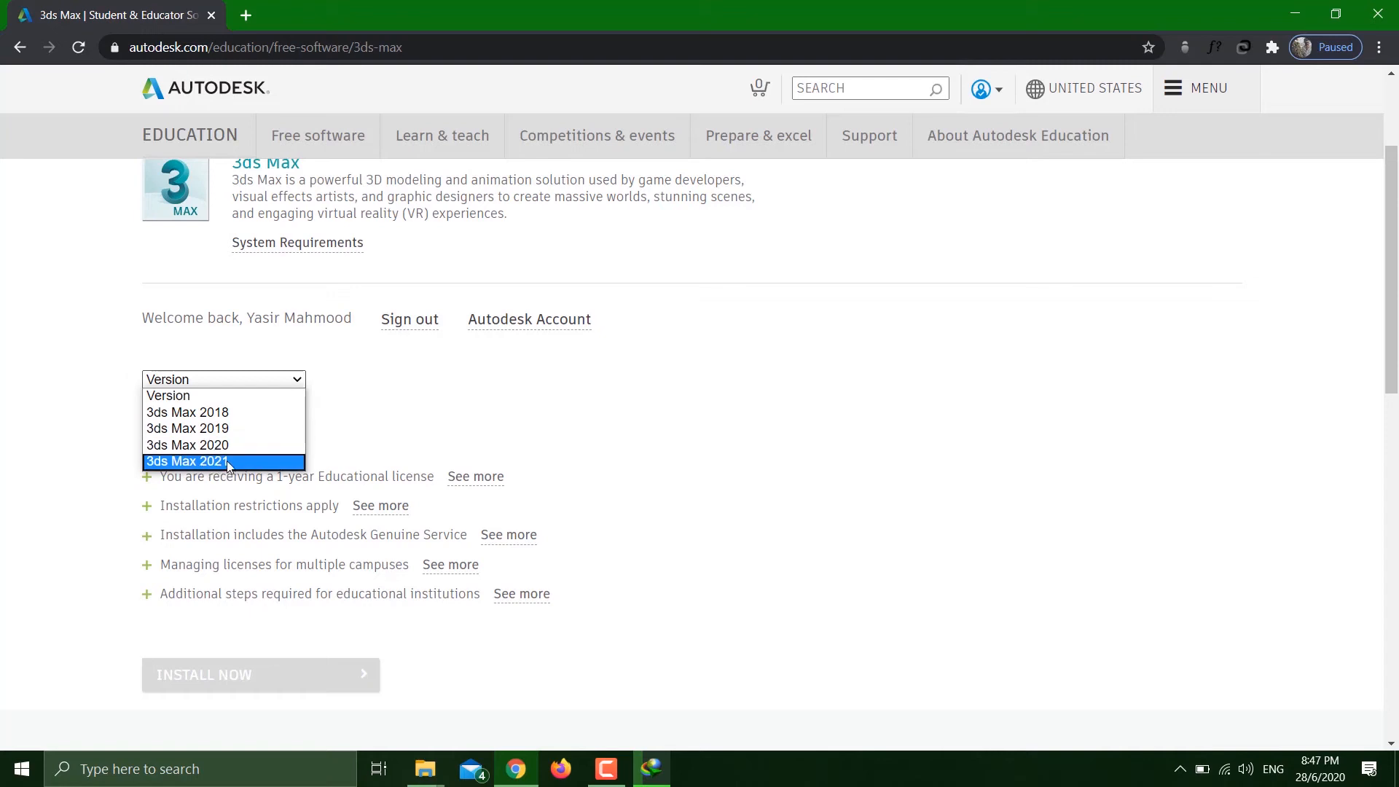
pyautogui.click(186, 462)
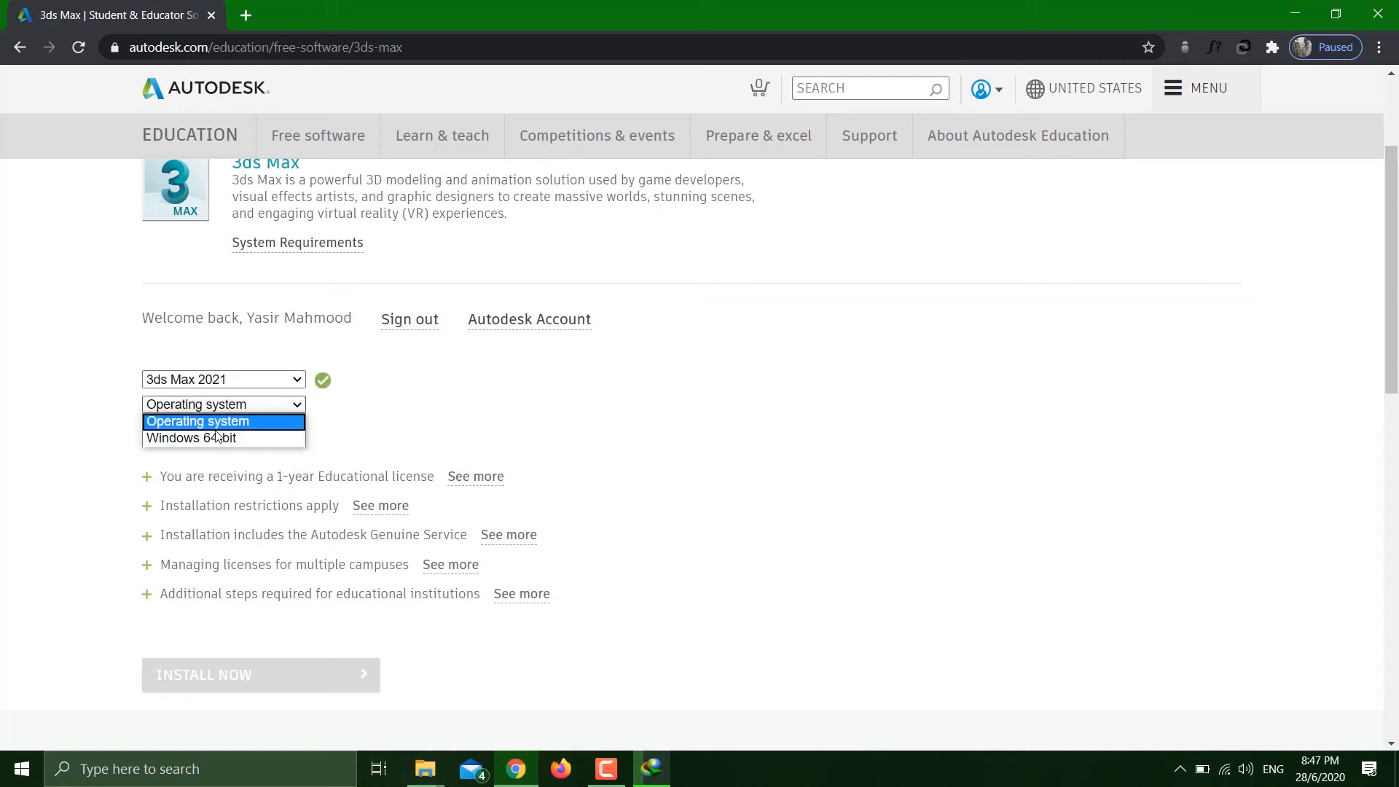
pyautogui.click(191, 439)
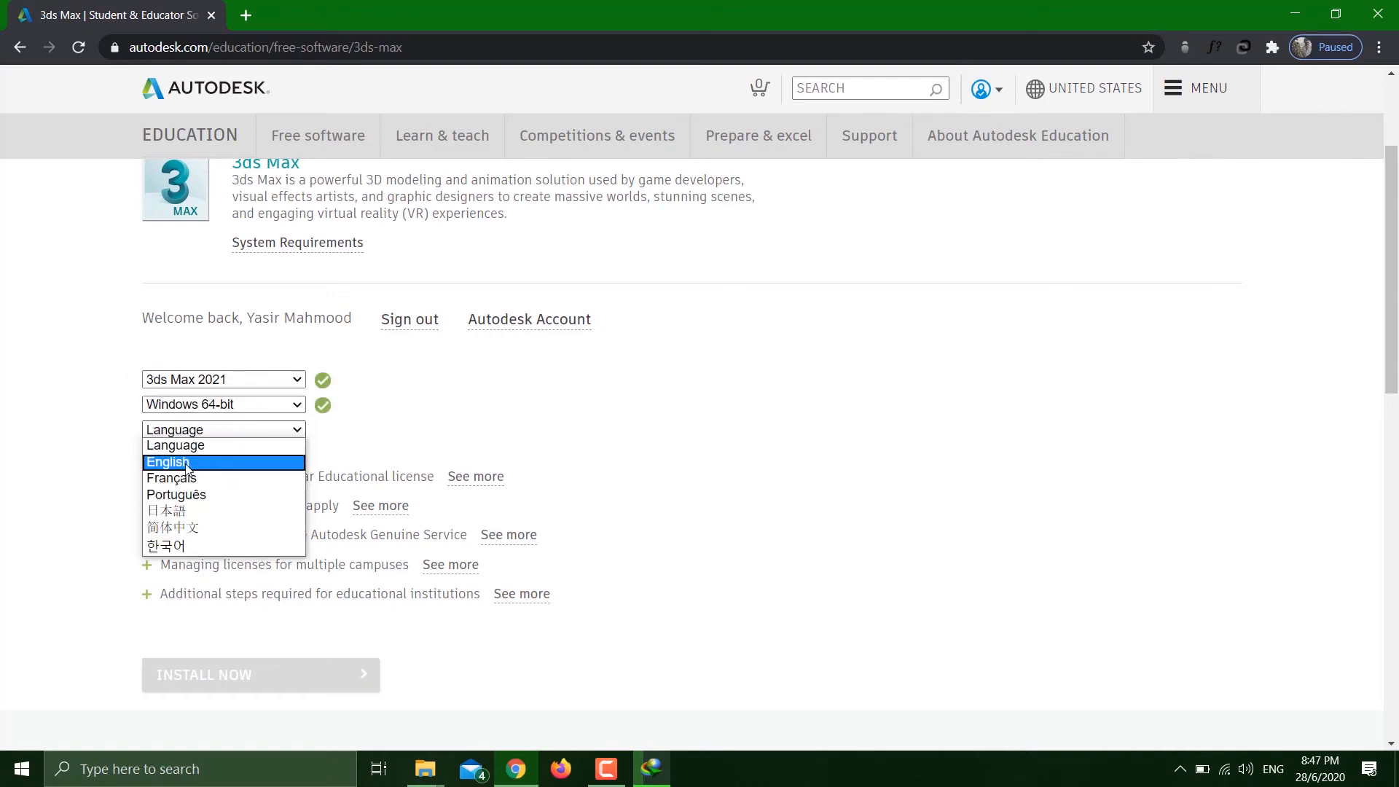
pyautogui.click(167, 463)
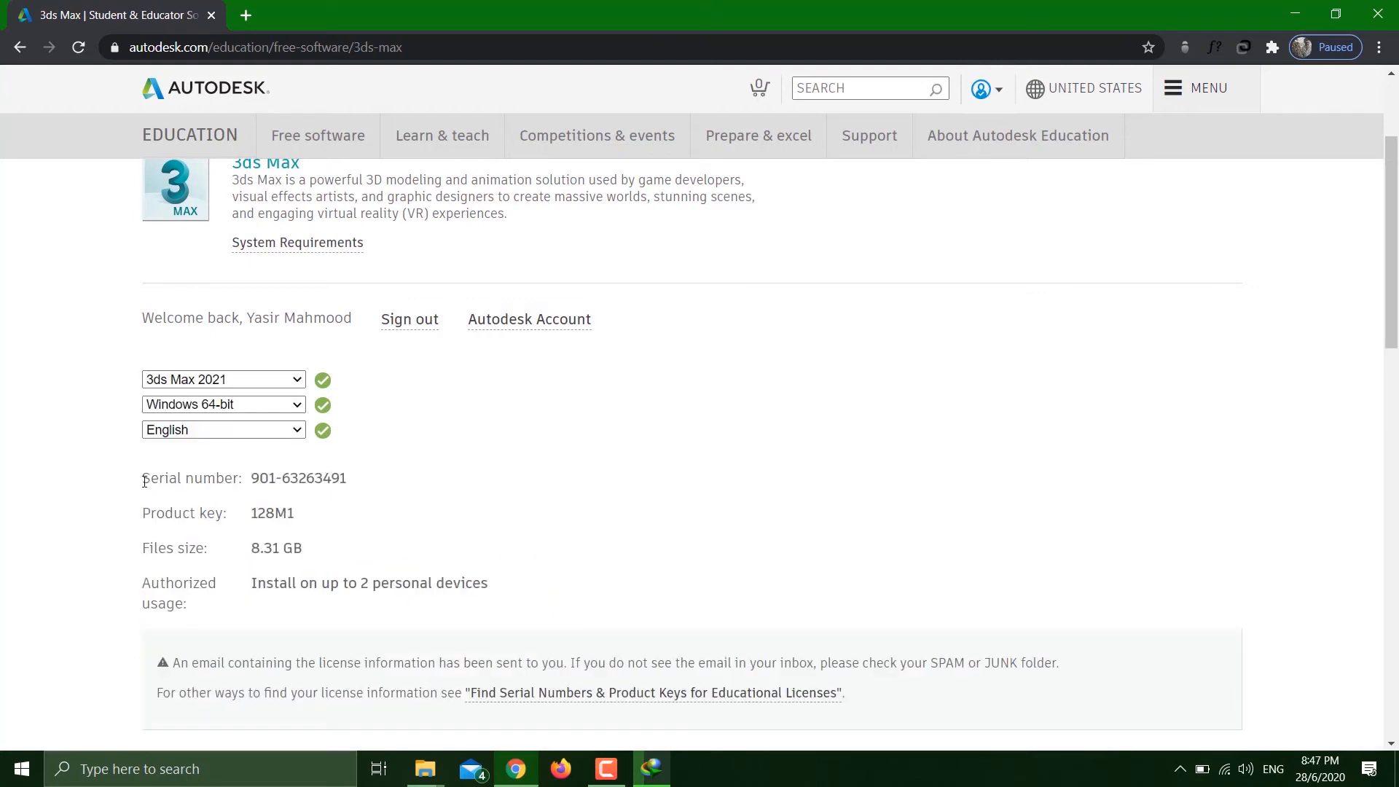
pyautogui.scroll(-3)
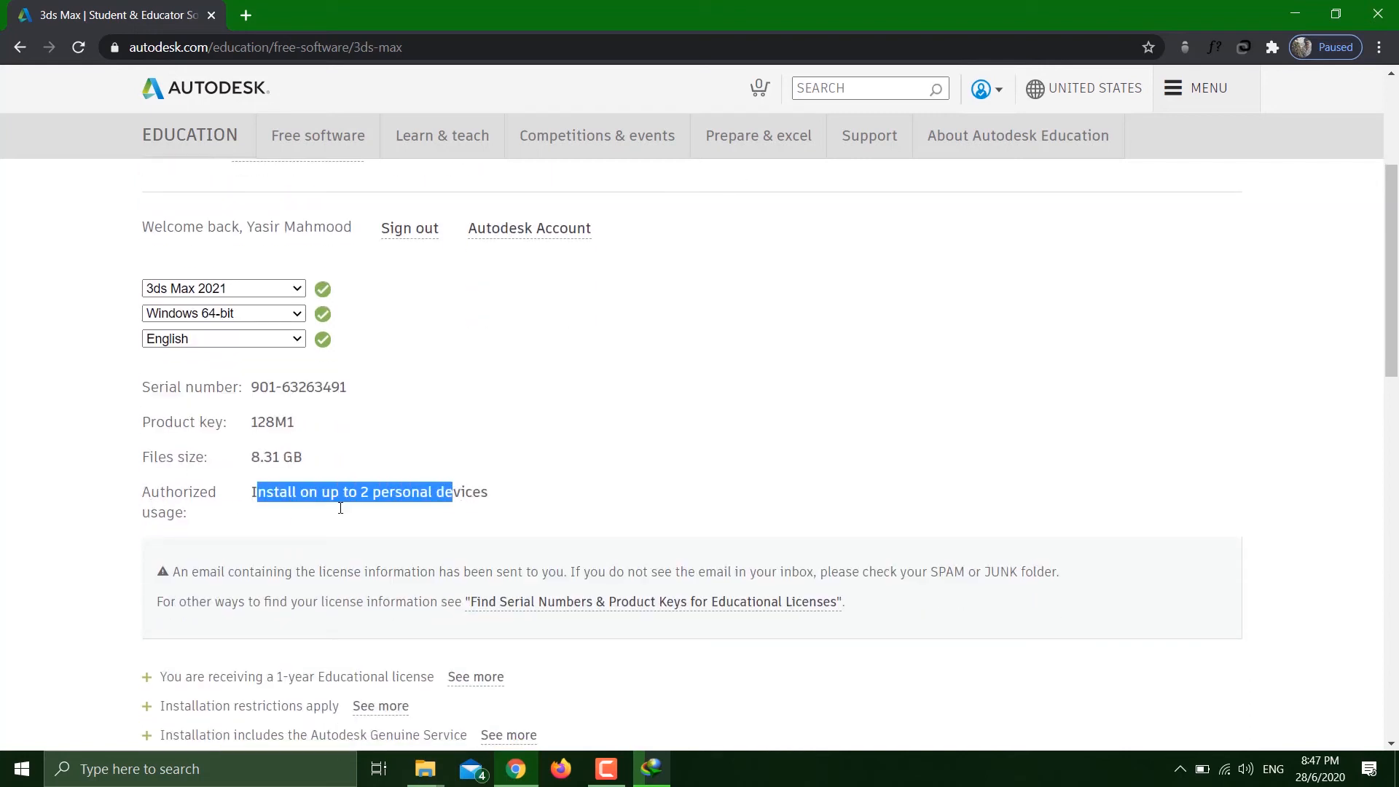
pyautogui.scroll(-3)
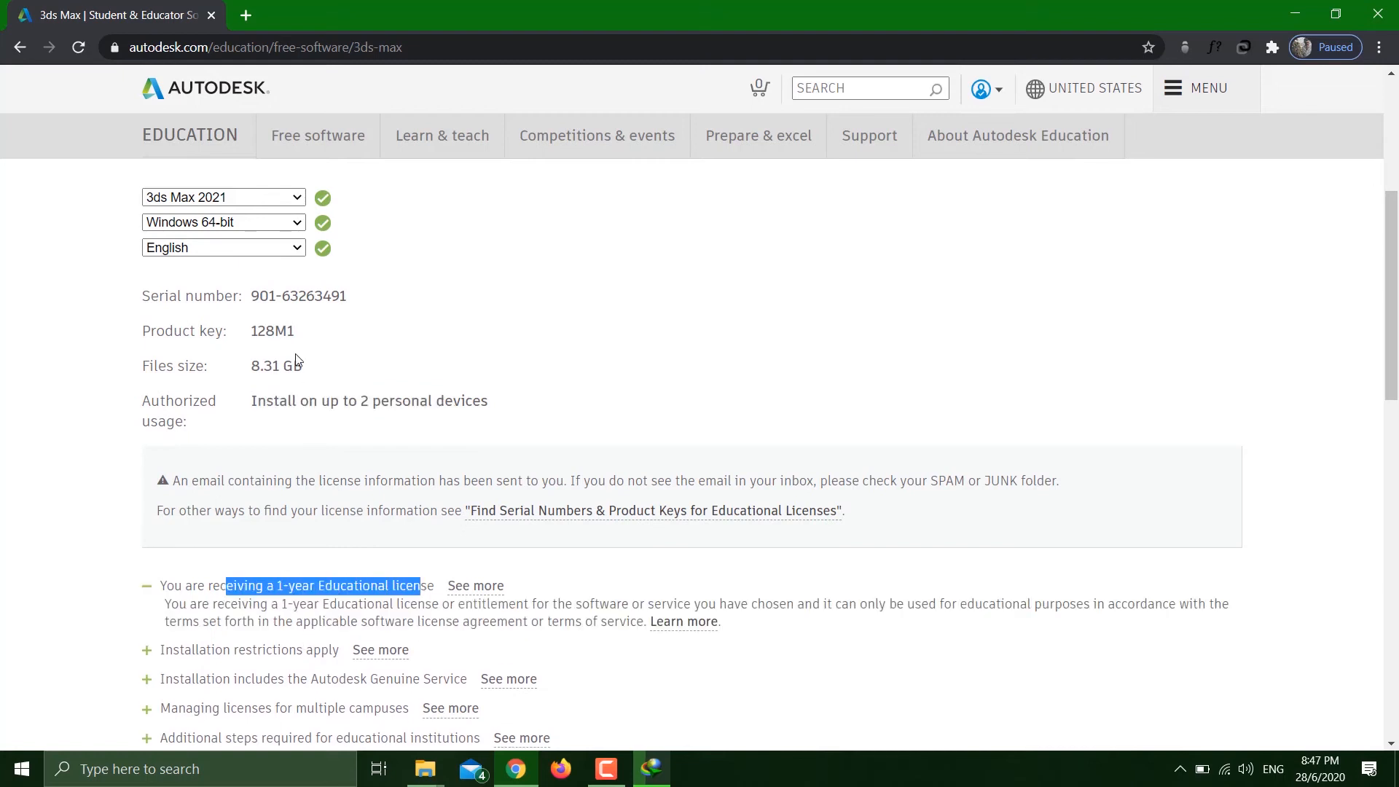
pyautogui.moveTo(260, 322)
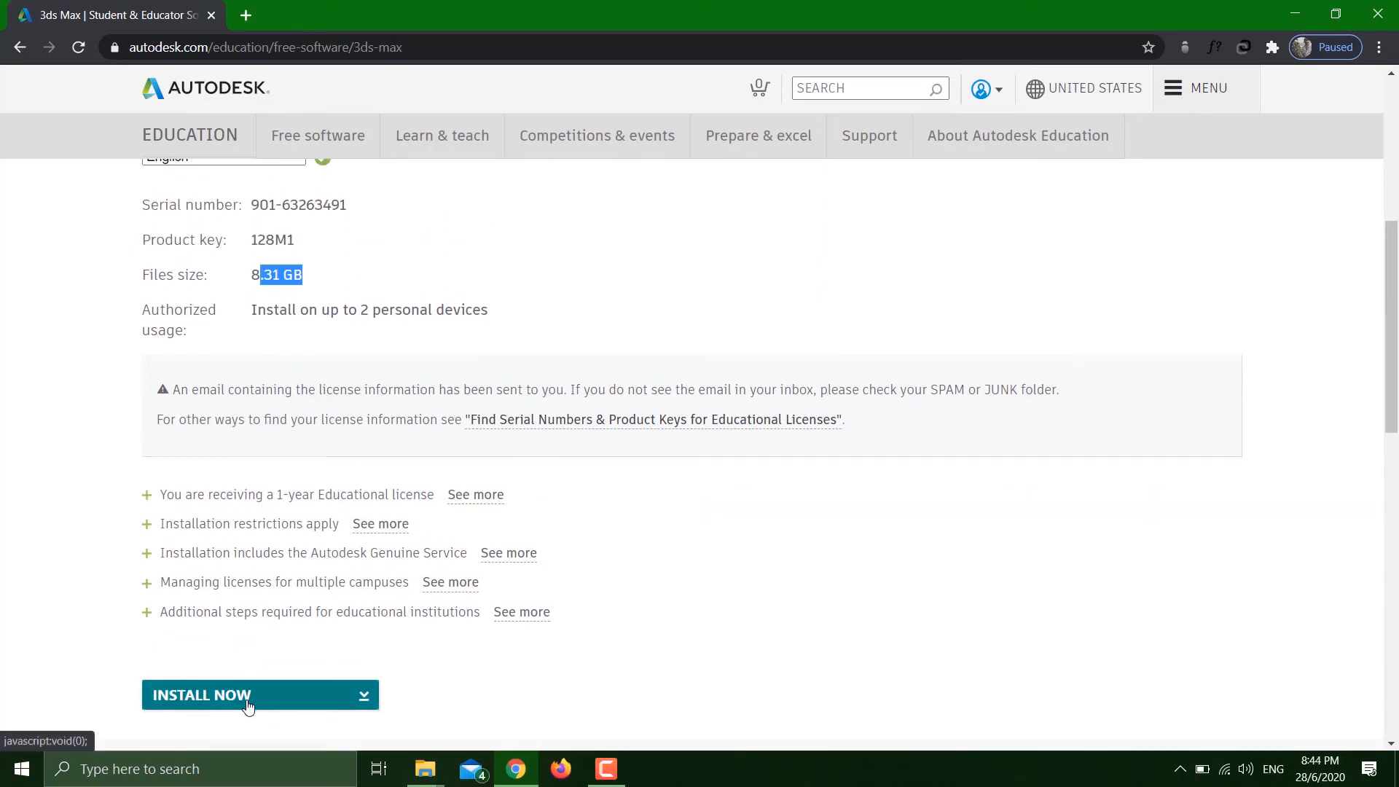
pyautogui.moveTo(334, 634)
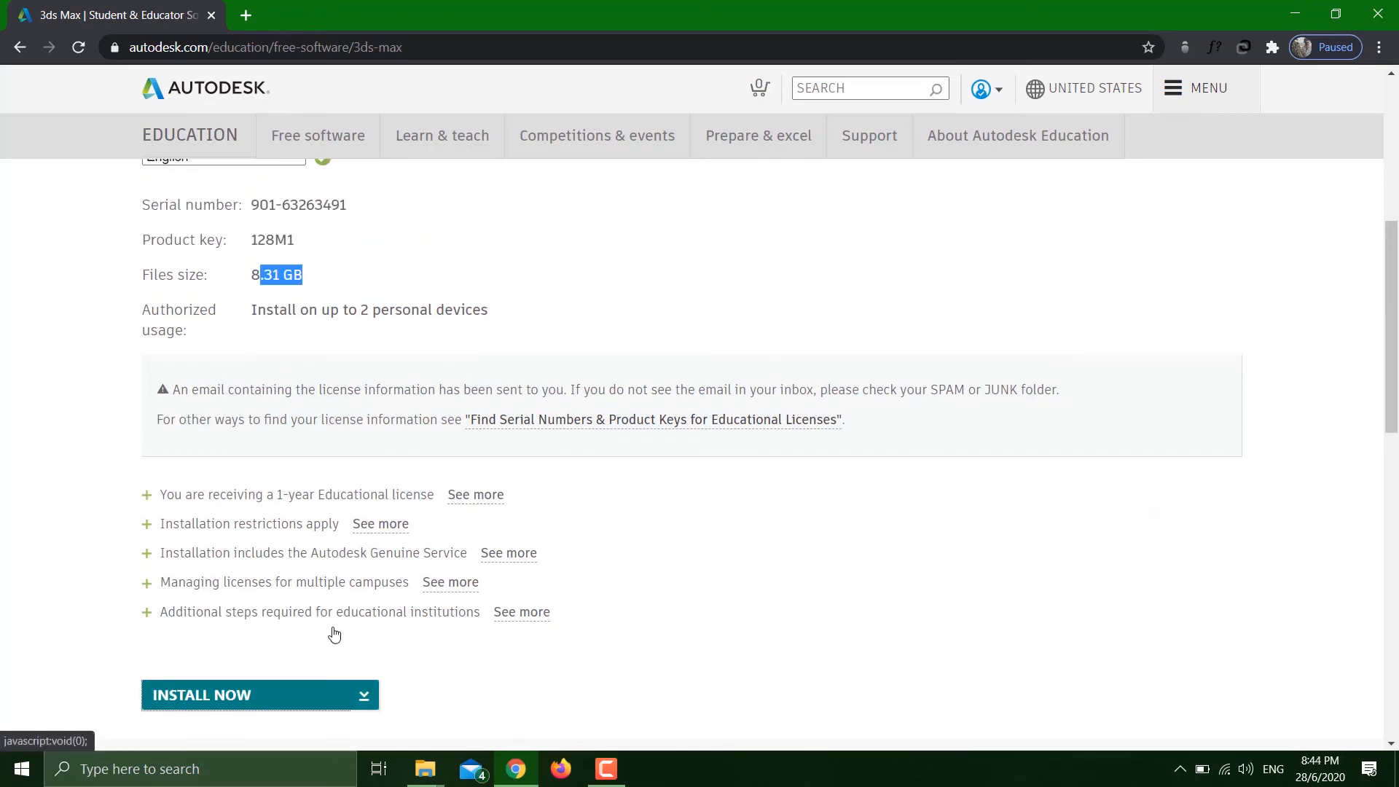
# Accept the license agreement and start the 3ds Max 2021 installer download.
pyautogui.click(259, 694)
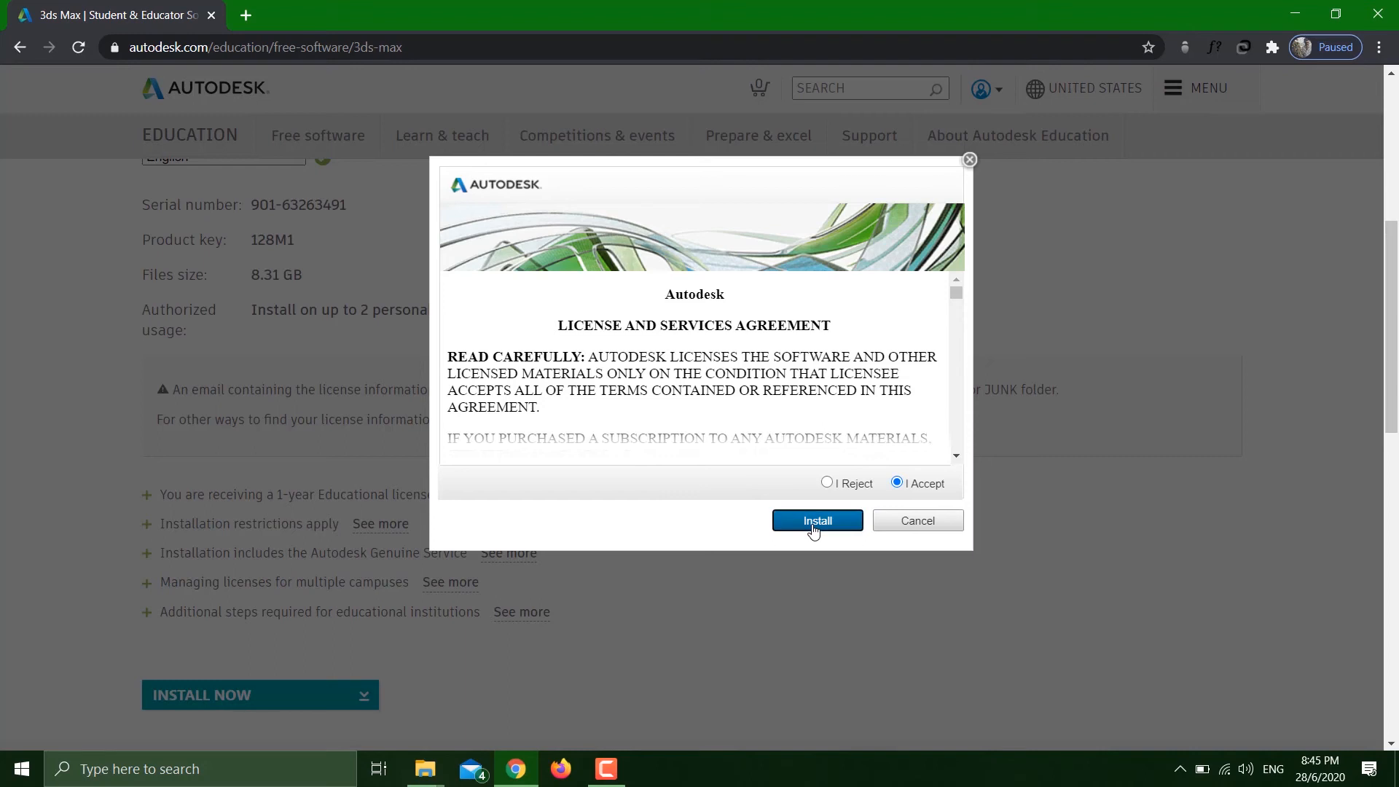
pyautogui.click(816, 520)
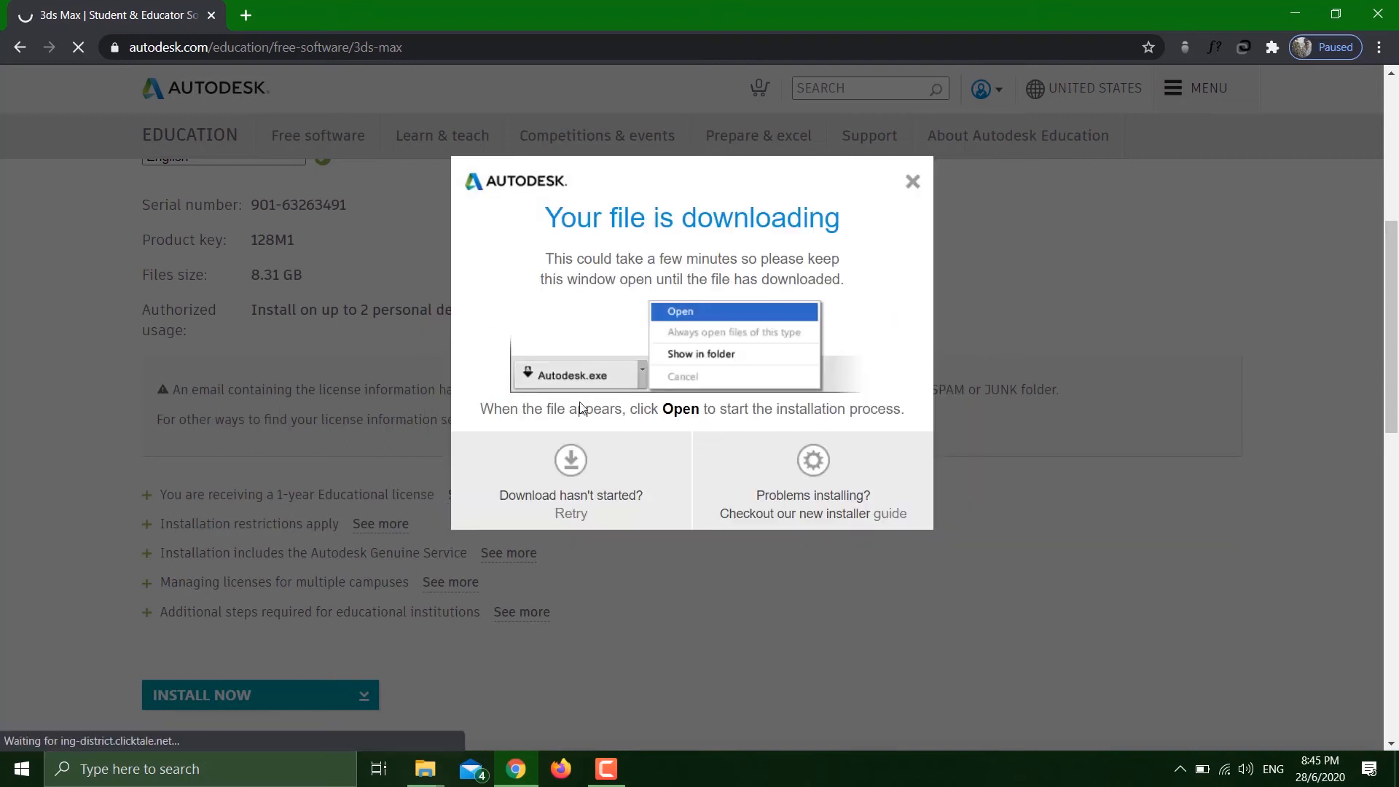
pyautogui.moveTo(695, 391)
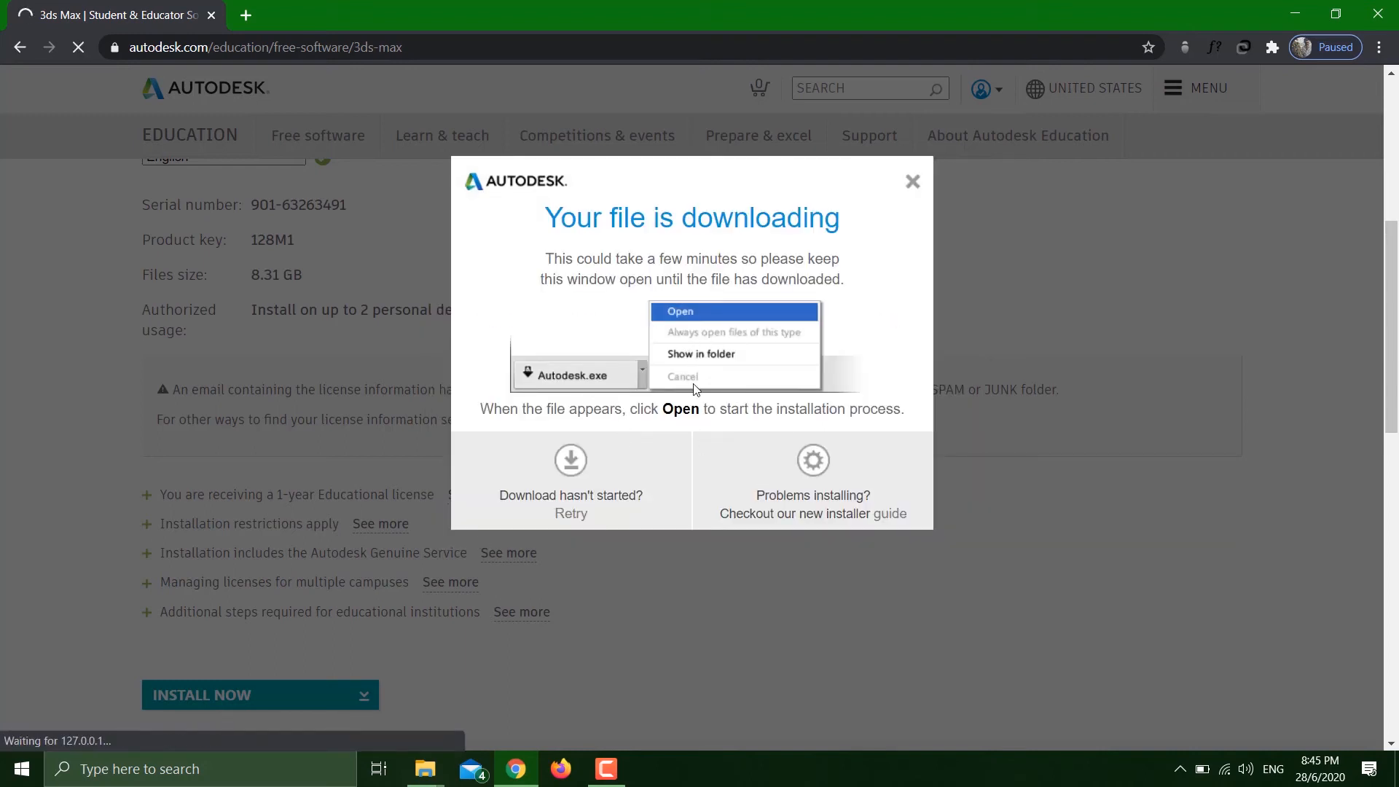
pyautogui.click(679, 312)
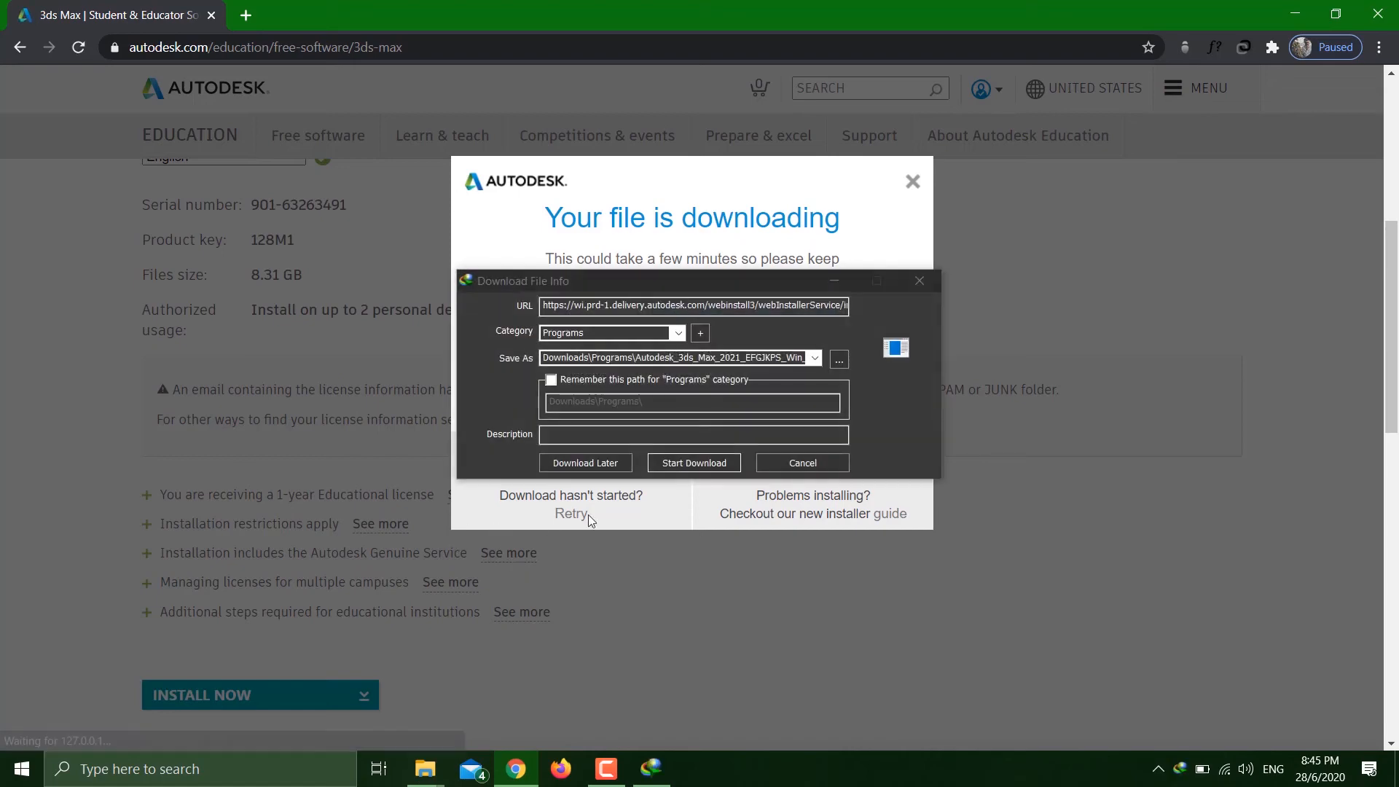
pyautogui.click(694, 463)
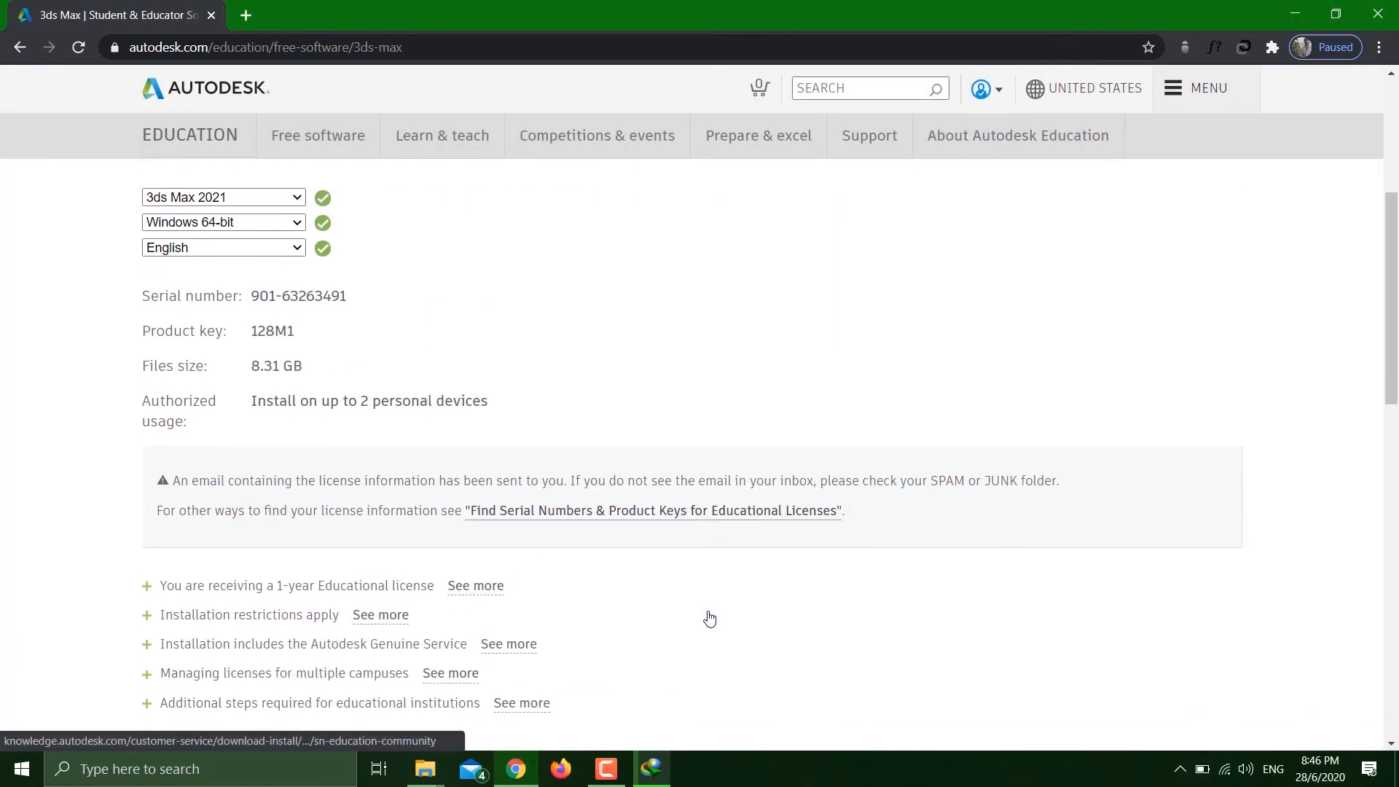
# Return to the featured free software page listing Inventor, Revit, 3ds Max and others.
pyautogui.scroll(3)
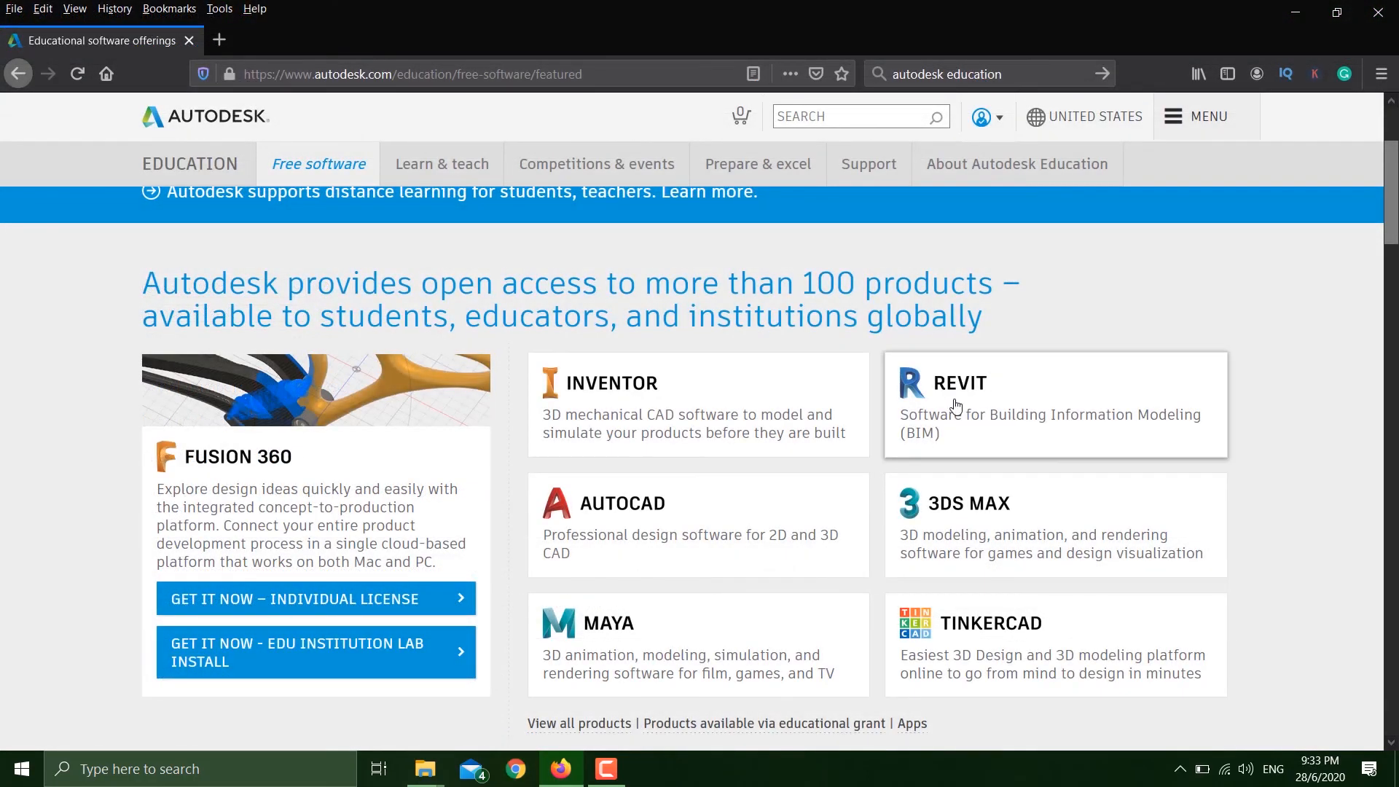
pyautogui.moveTo(836, 631)
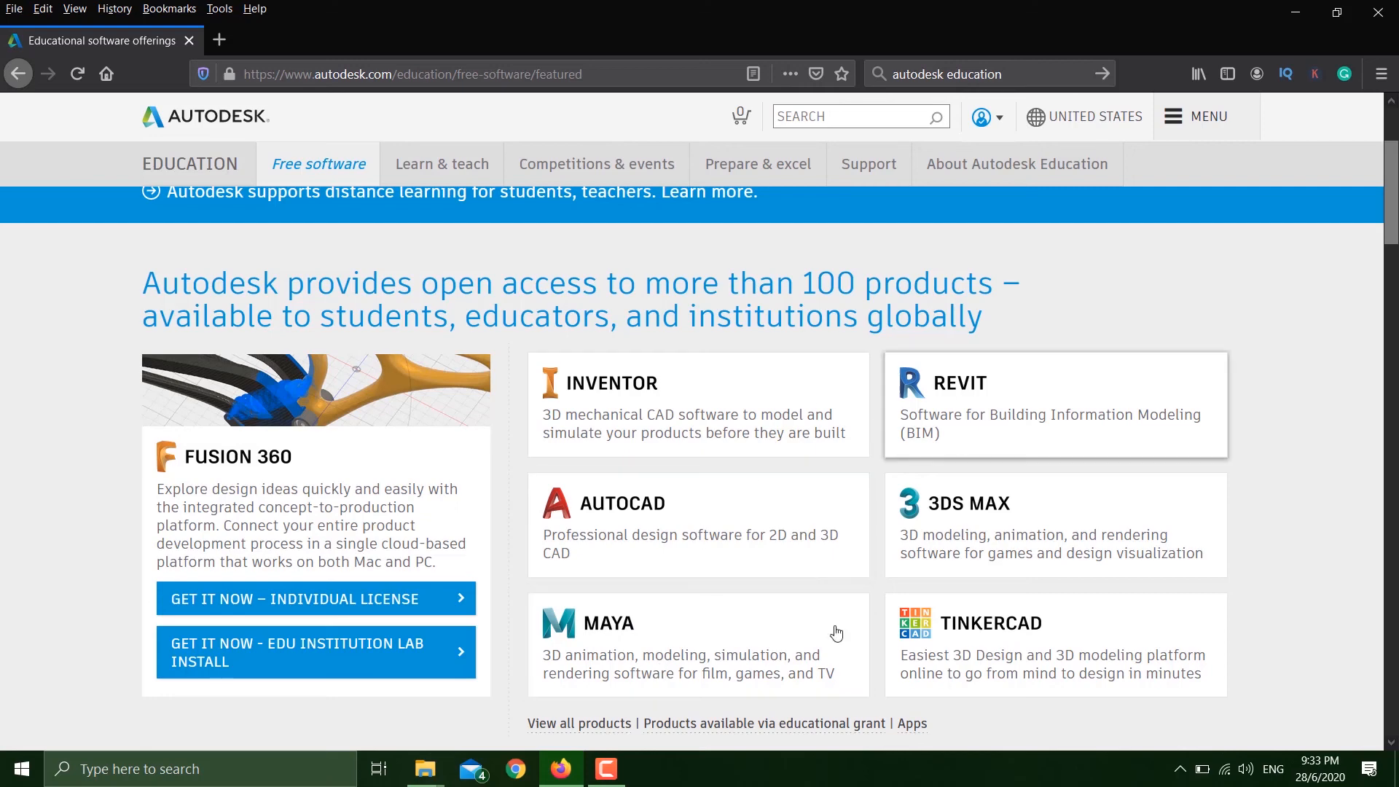
pyautogui.moveTo(854, 602)
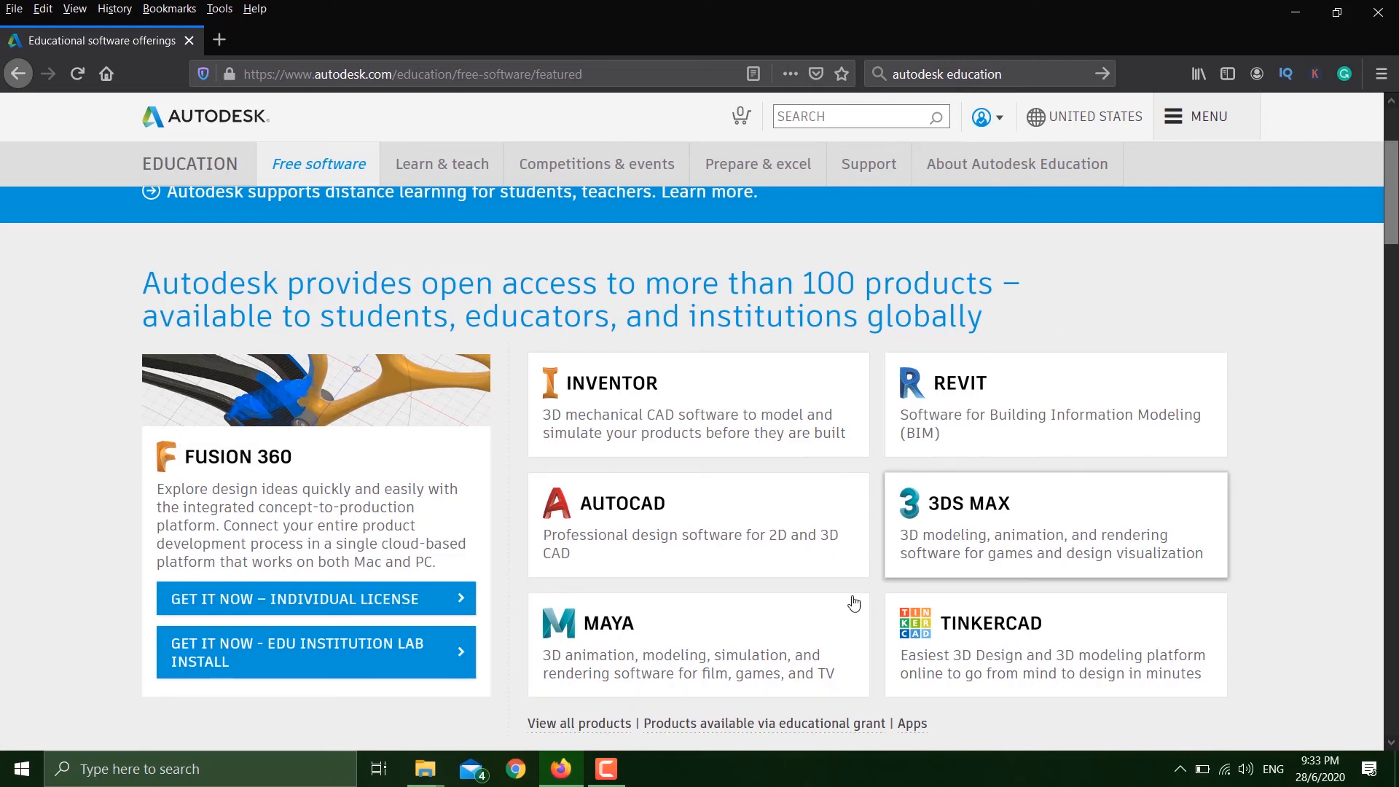